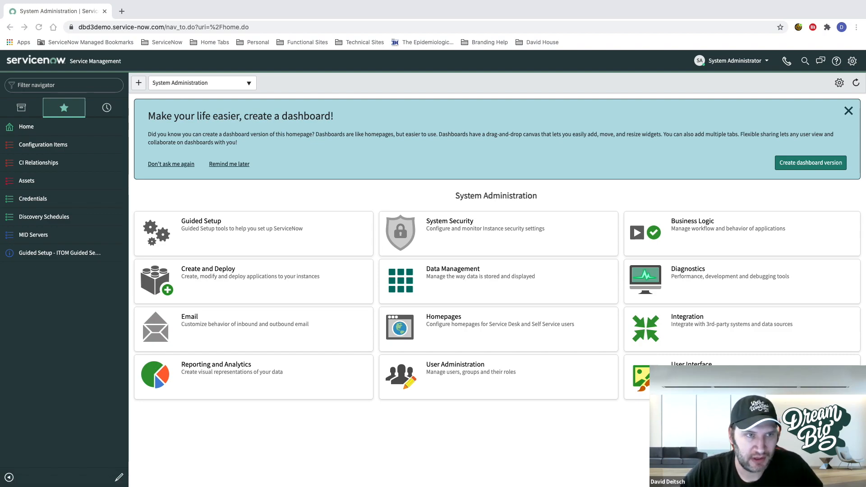
{"action": "mouse_move", "coordinate": [70, 139]}
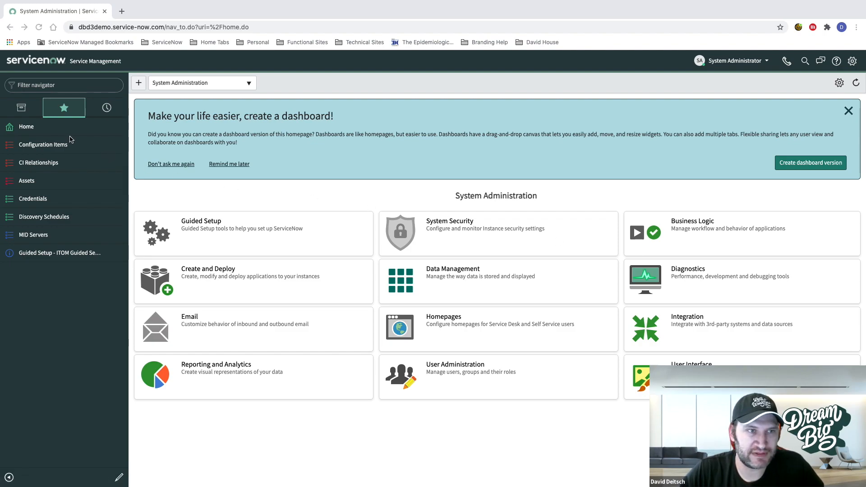
{"action": "mouse_move", "coordinate": [60, 149]}
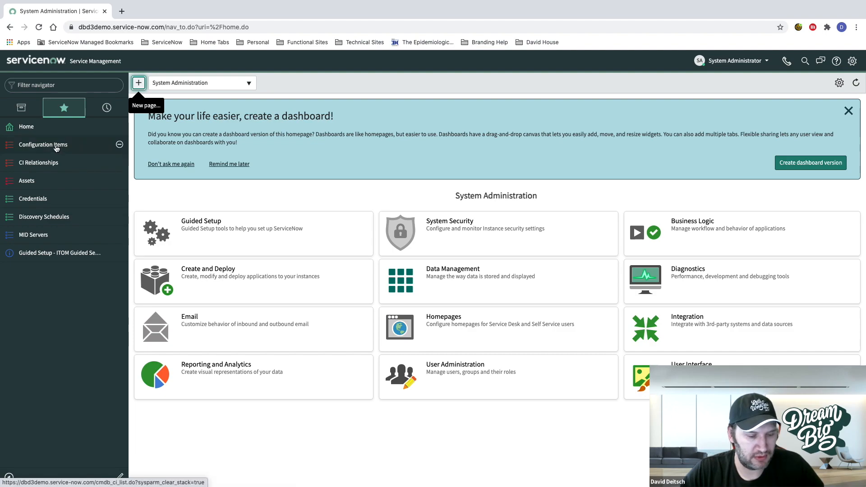
Browse Configuration Items and CI Relationships, then show the Assets list with the IP router and switch.
{"action": "left_click", "coordinate": [43, 144]}
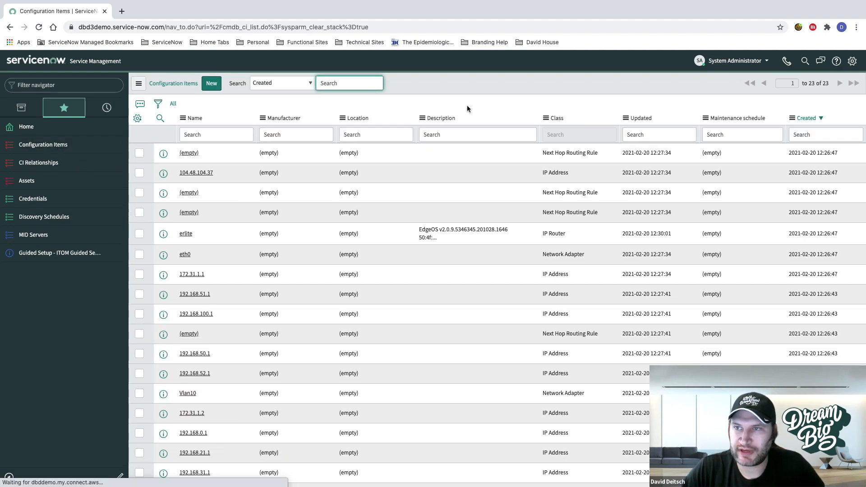
{"action": "mouse_move", "coordinate": [734, 73]}
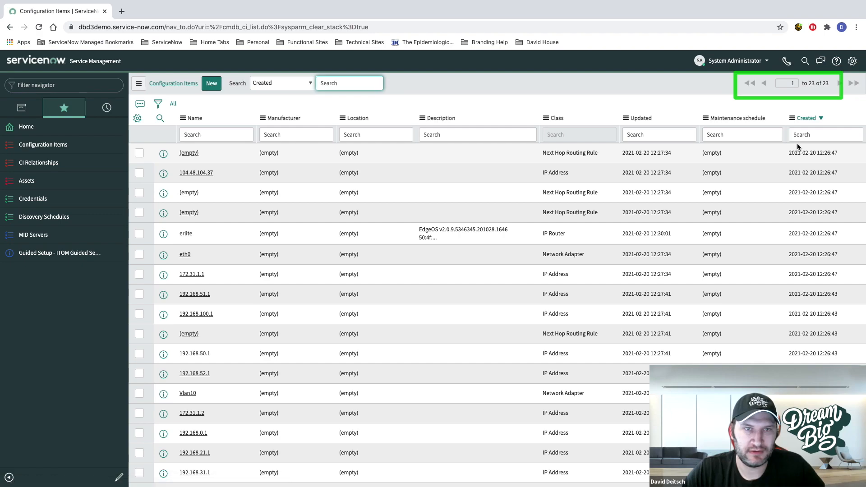
{"action": "left_click", "coordinate": [26, 181]}
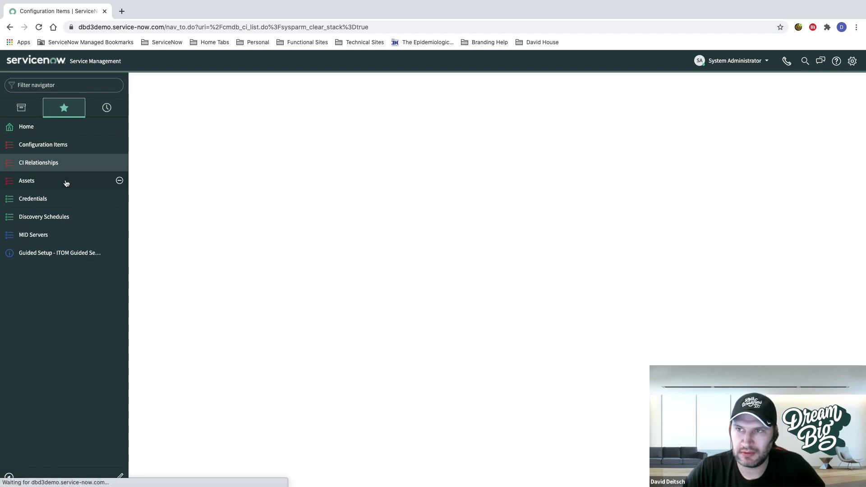
{"action": "left_click", "coordinate": [39, 163]}
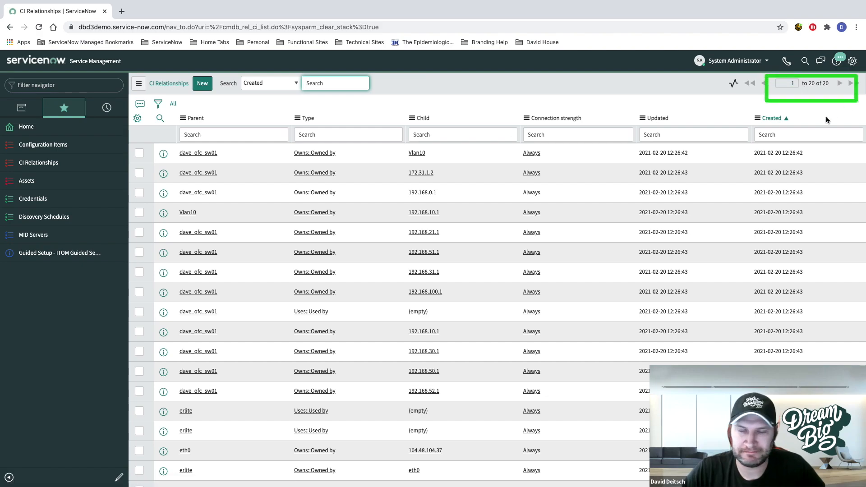
{"action": "left_click", "coordinate": [26, 181]}
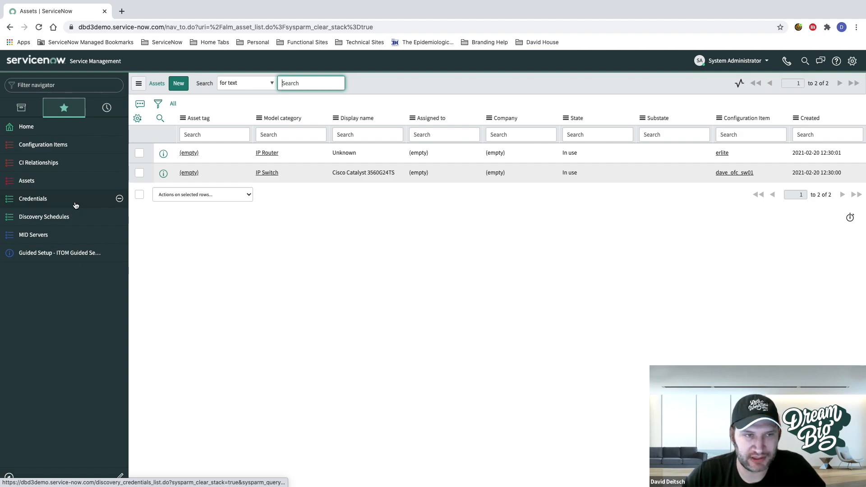
{"action": "left_click", "coordinate": [32, 198]}
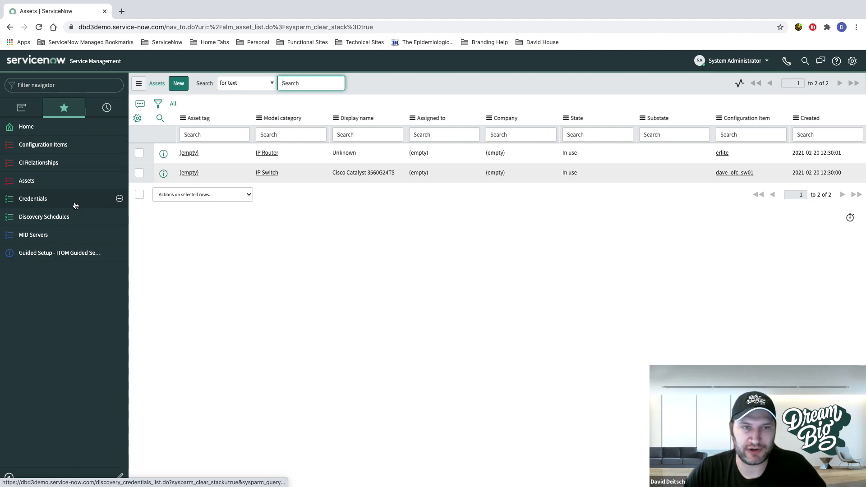
List the discovery credentials and view the inactive vCenter credential.
{"action": "left_click", "coordinate": [33, 198]}
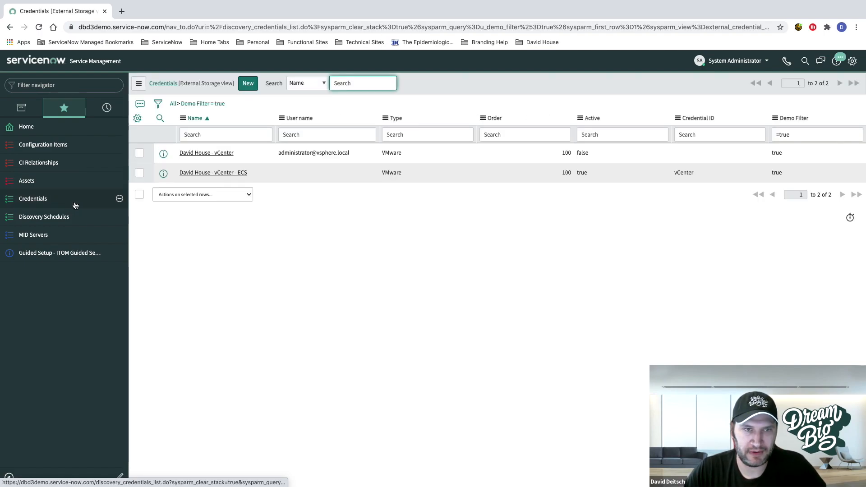
{"action": "mouse_move", "coordinate": [81, 205]}
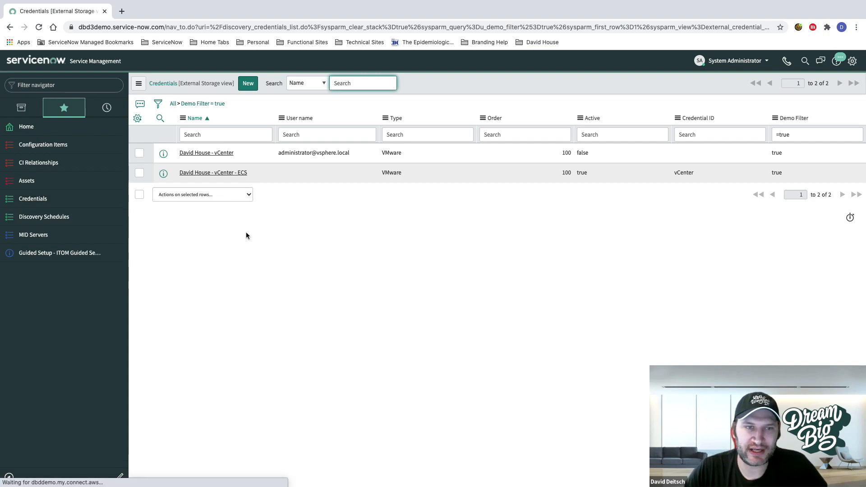
{"action": "mouse_move", "coordinate": [291, 245]}
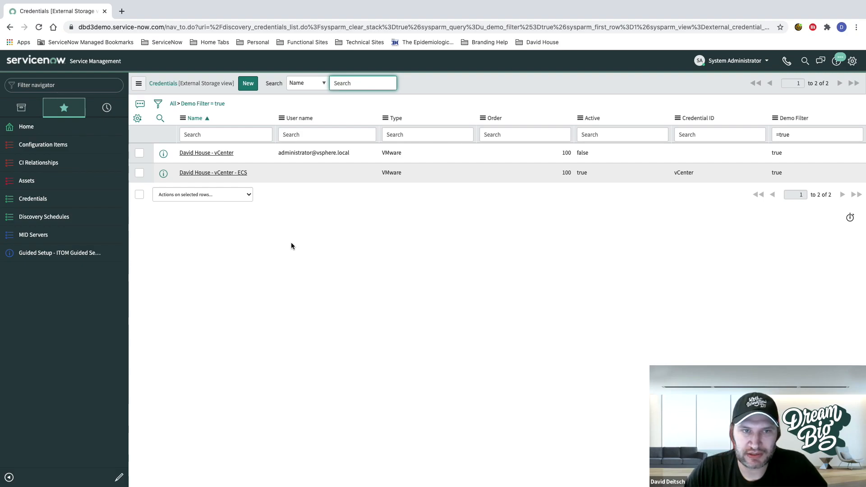
{"action": "mouse_move", "coordinate": [319, 203]}
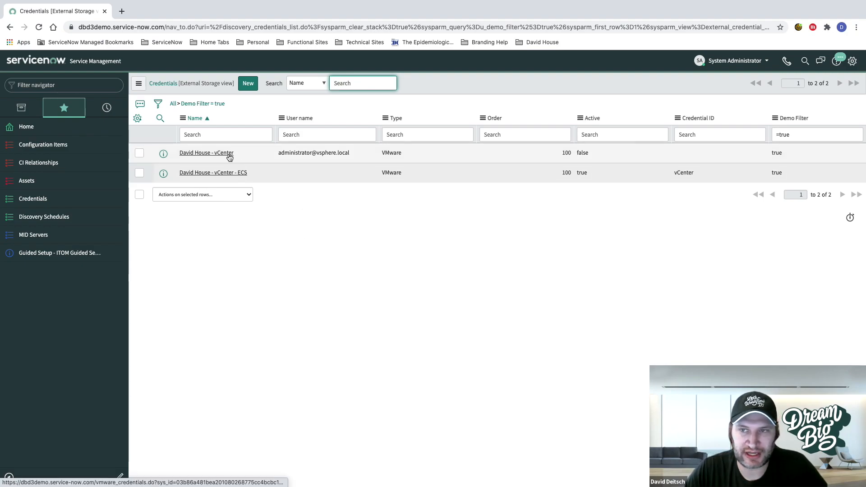
{"action": "left_click", "coordinate": [206, 153]}
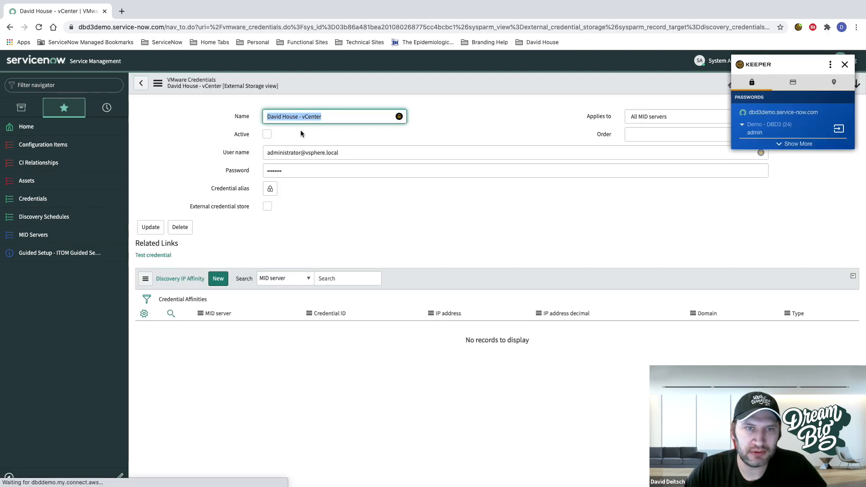
{"action": "left_click", "coordinate": [843, 64]}
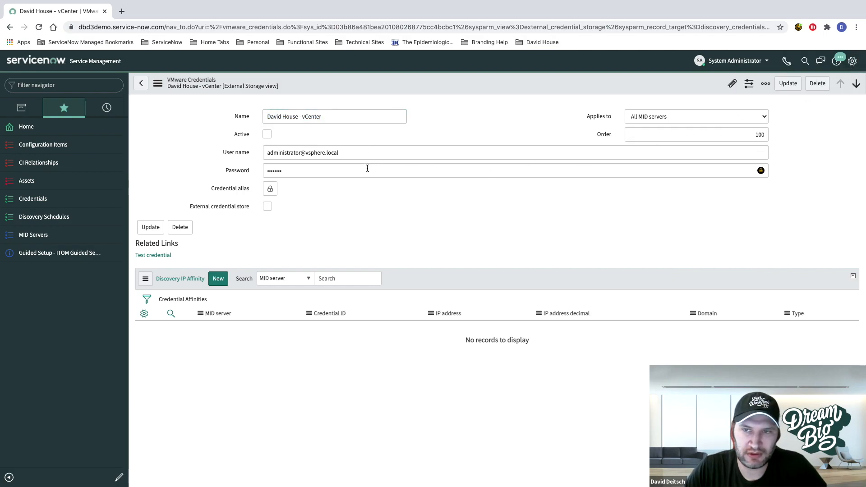
{"action": "mouse_move", "coordinate": [262, 131]}
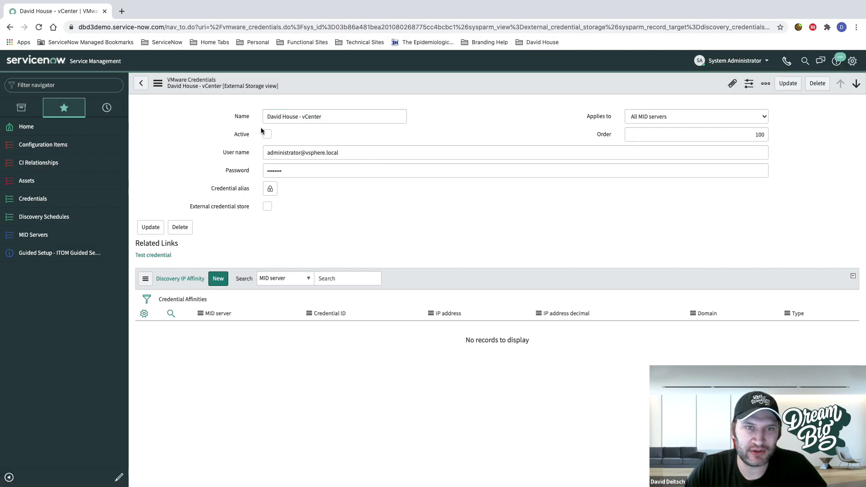
Return to the list and view the active vCenter - ECS credential with its affinity.
{"action": "left_click", "coordinate": [141, 83]}
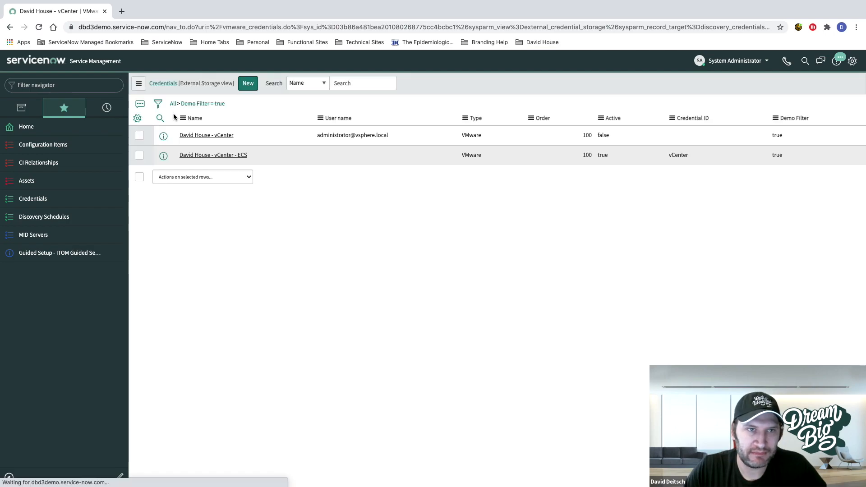
{"action": "left_click", "coordinate": [194, 117]}
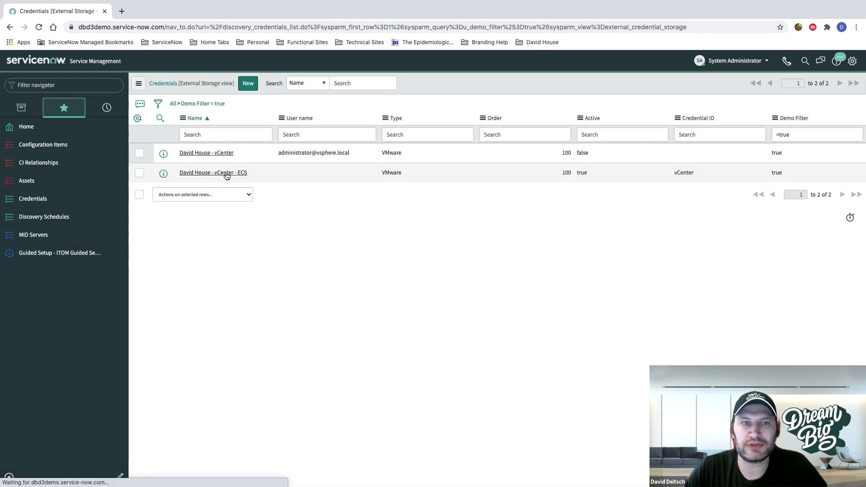
{"action": "left_click", "coordinate": [213, 172]}
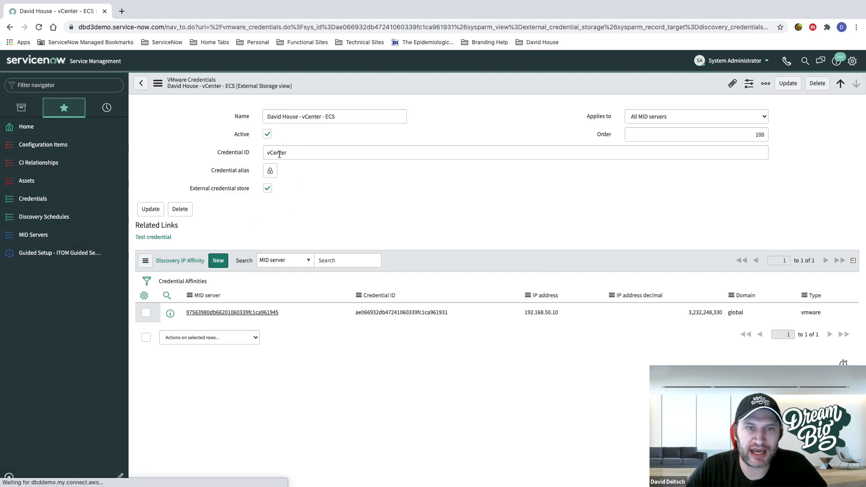
{"action": "mouse_move", "coordinate": [232, 203]}
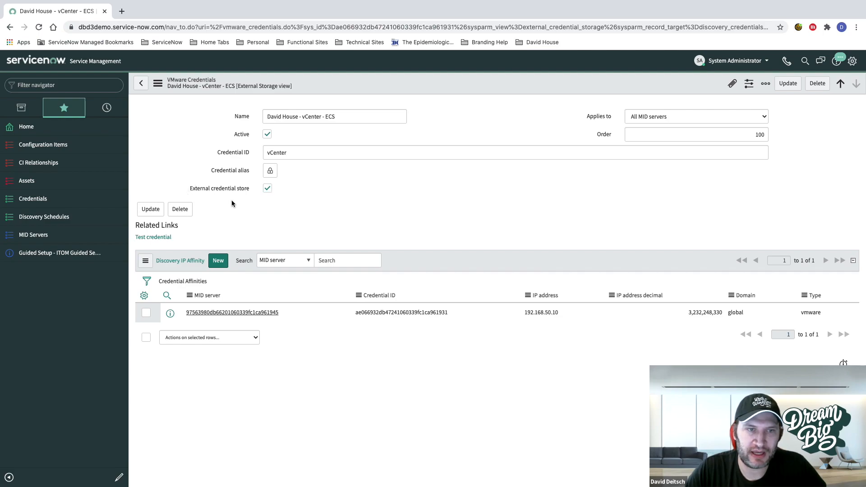
{"action": "mouse_move", "coordinate": [295, 215]}
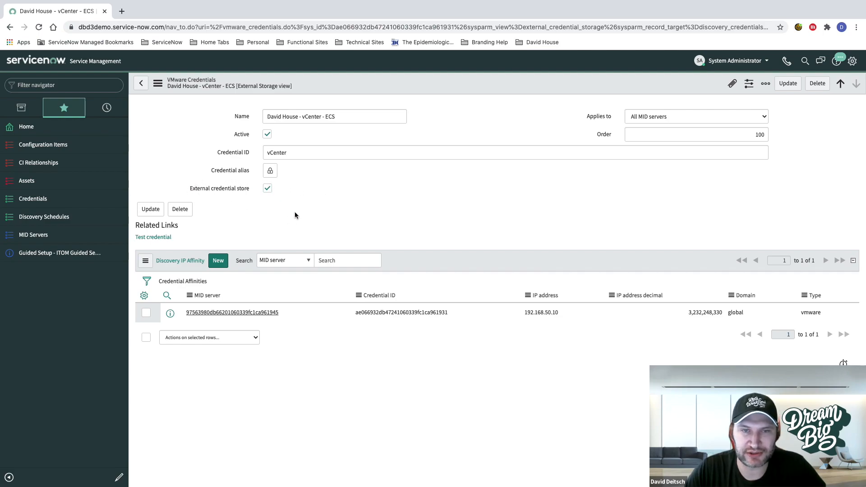
{"action": "mouse_move", "coordinate": [299, 215]}
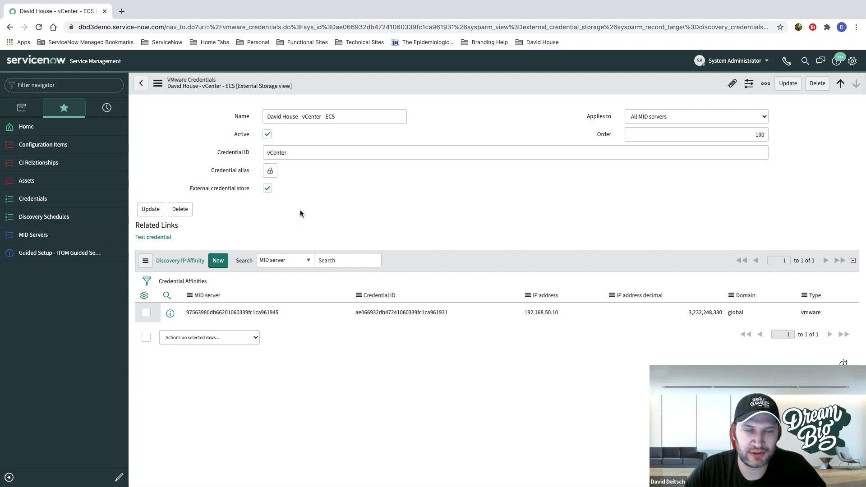
{"action": "mouse_move", "coordinate": [301, 183]}
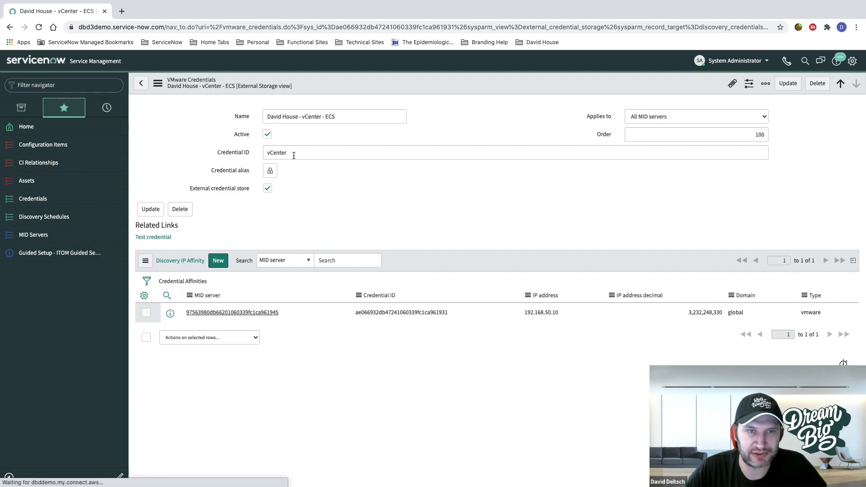
{"action": "mouse_move", "coordinate": [328, 221]}
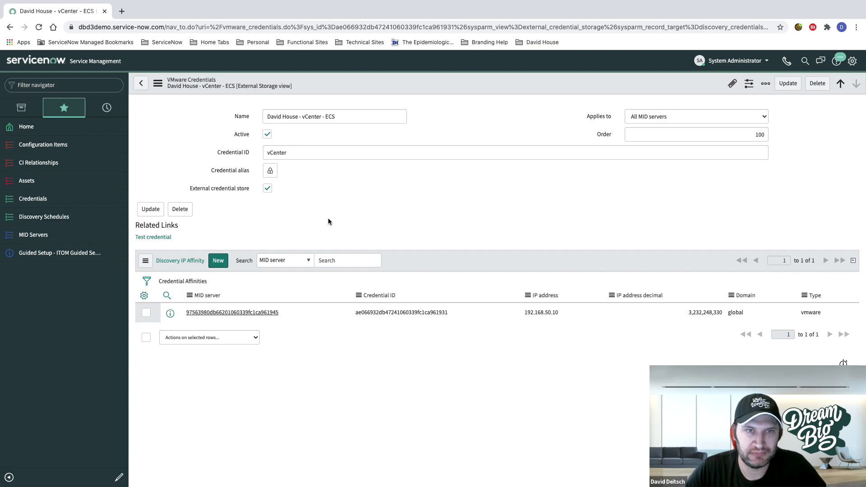
{"action": "mouse_move", "coordinate": [45, 217]}
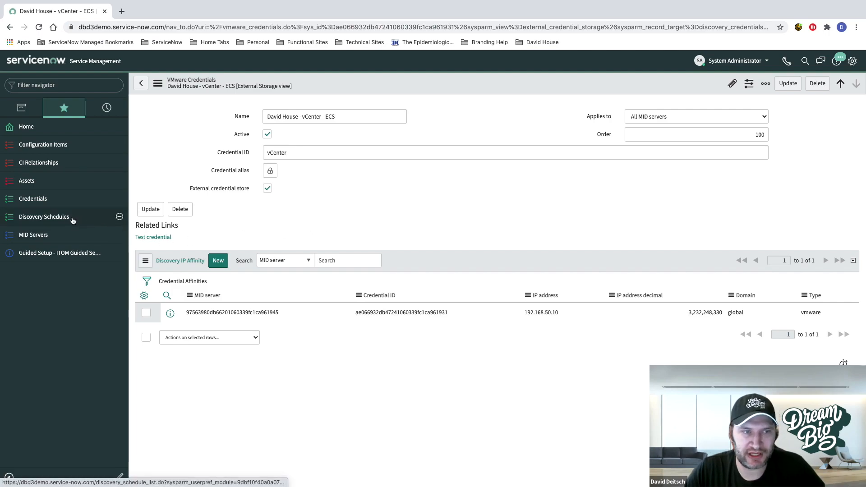
Start a new Discovery schedule named vCenter Discovery, discovering Configuration items.
{"action": "left_click", "coordinate": [44, 217]}
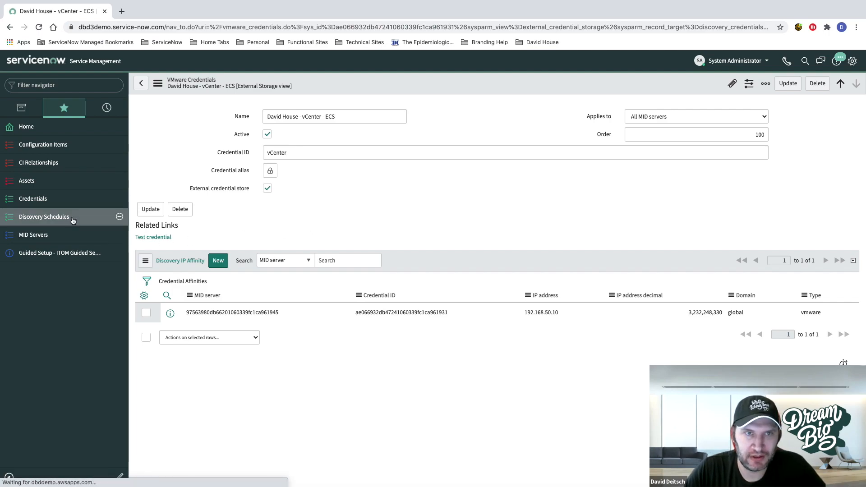
{"action": "left_click", "coordinate": [45, 217]}
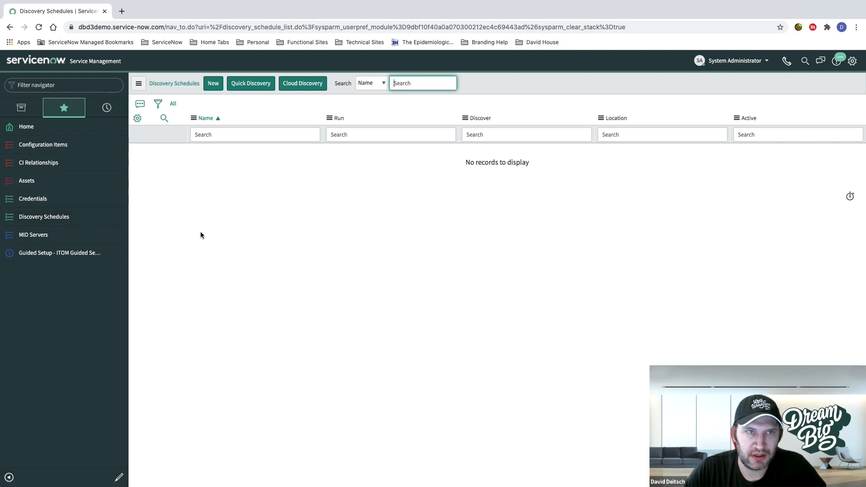
{"action": "left_click", "coordinate": [213, 83]}
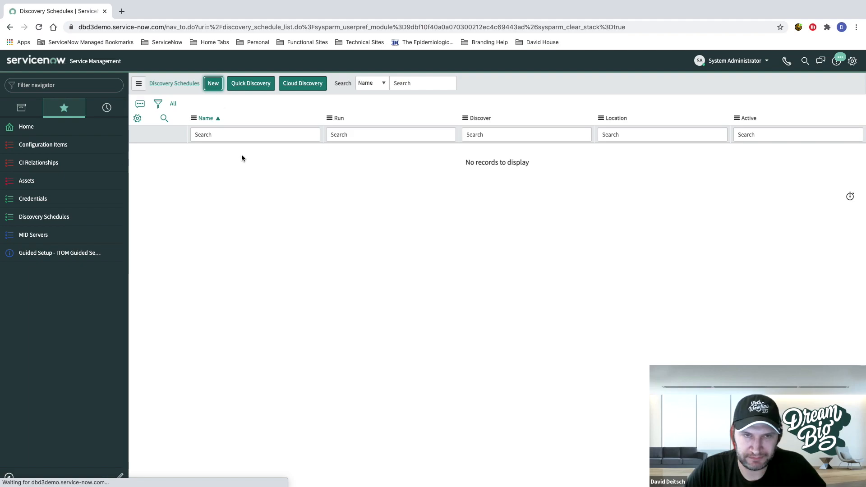
{"action": "mouse_move", "coordinate": [277, 198]}
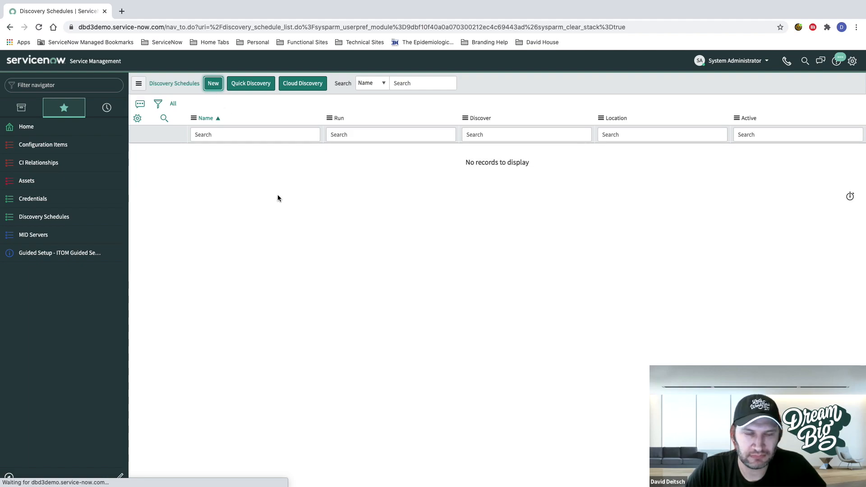
{"action": "left_click", "coordinate": [213, 83]}
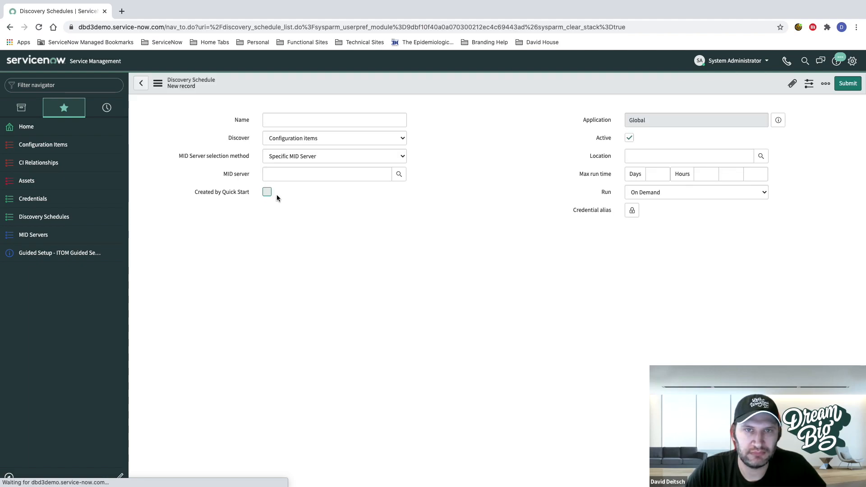
{"action": "left_click", "coordinate": [334, 120]}
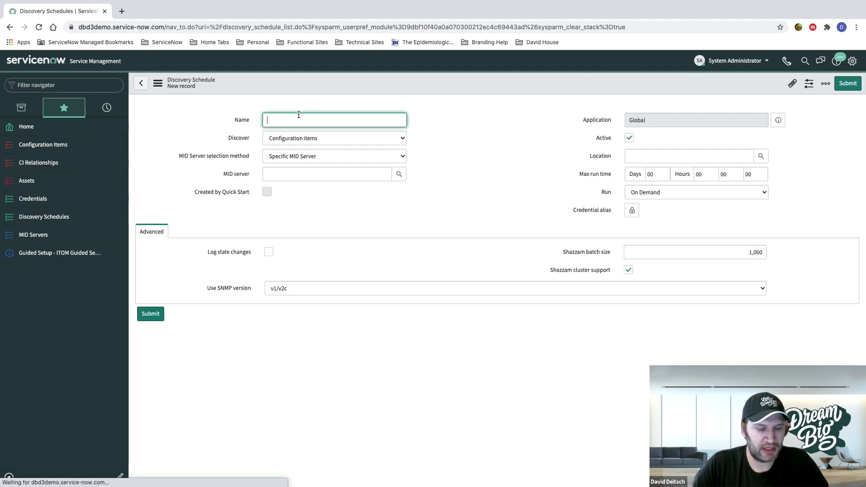
{"action": "type", "text": "vCenter Discovery"}
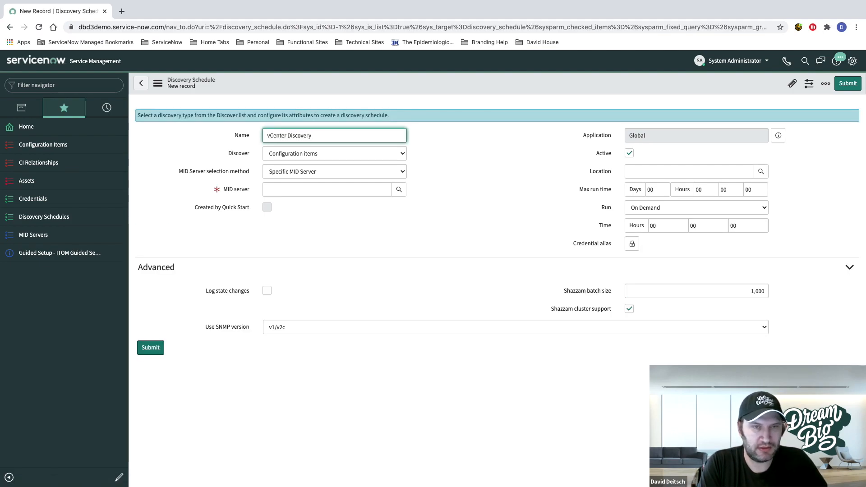
{"action": "left_click", "coordinate": [334, 153]}
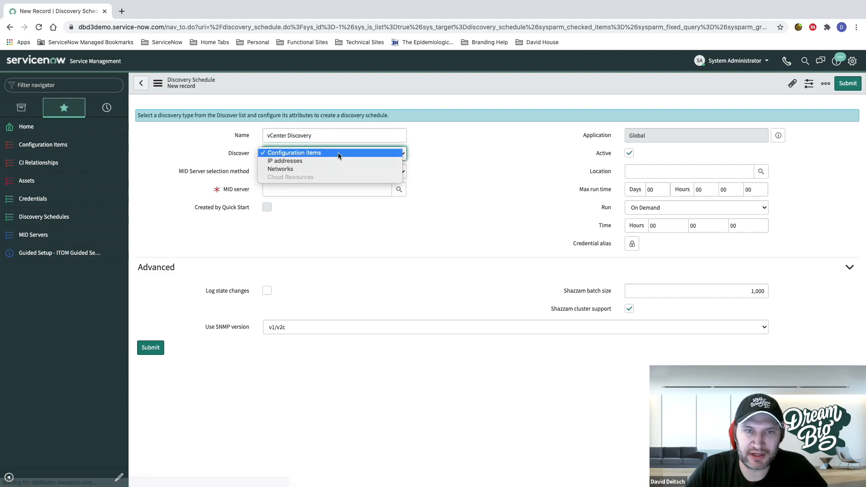
{"action": "left_click", "coordinate": [295, 152]}
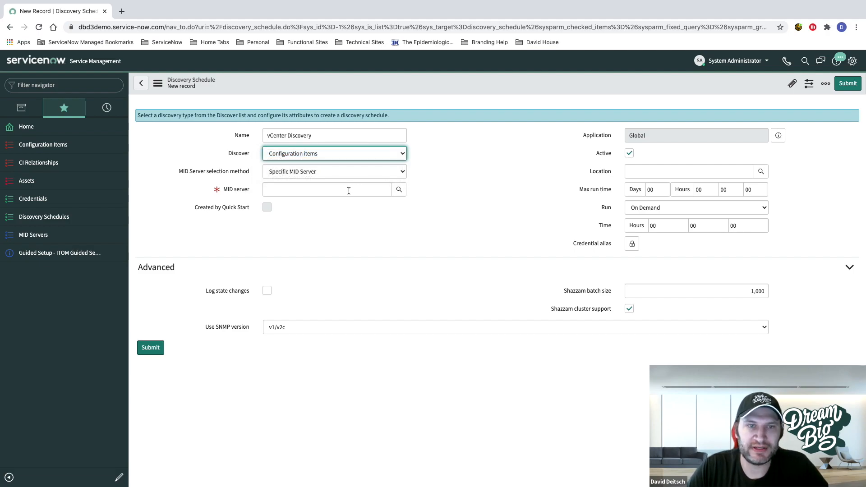
Assign DBD3_MidServer as the MID server and David's House as the location.
{"action": "type", "text": "DB"}
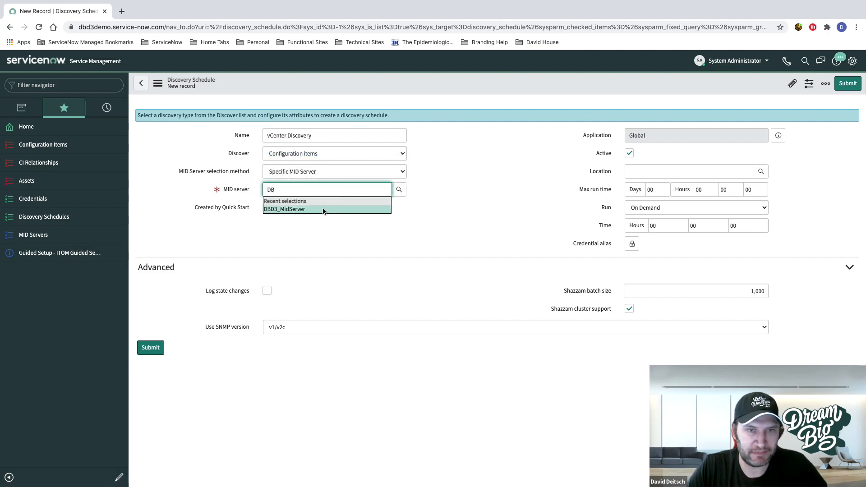
{"action": "mouse_move", "coordinate": [319, 212]}
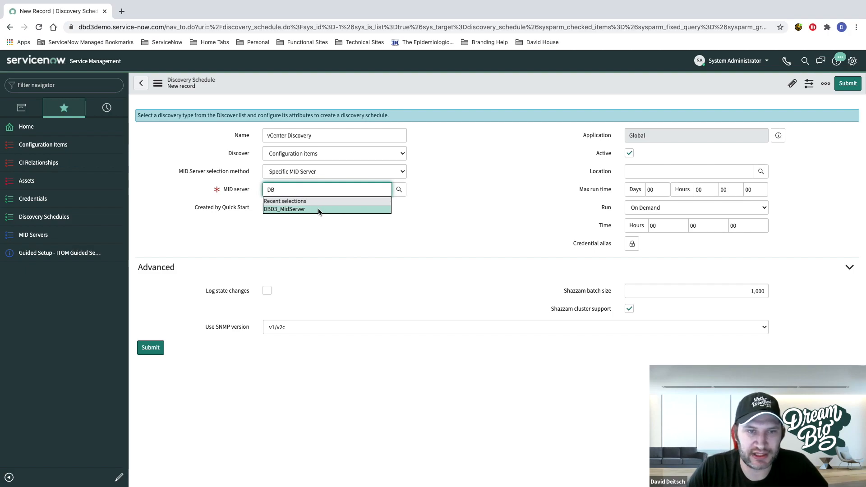
{"action": "left_click", "coordinate": [285, 209]}
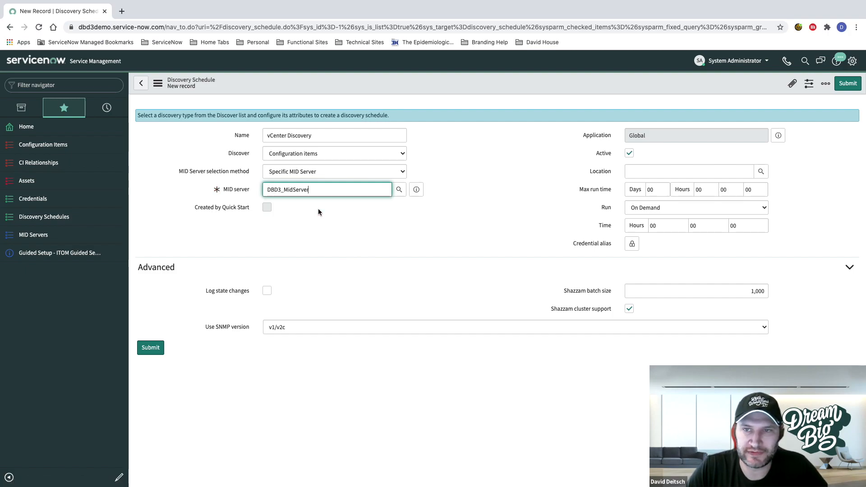
{"action": "left_click", "coordinate": [688, 171]}
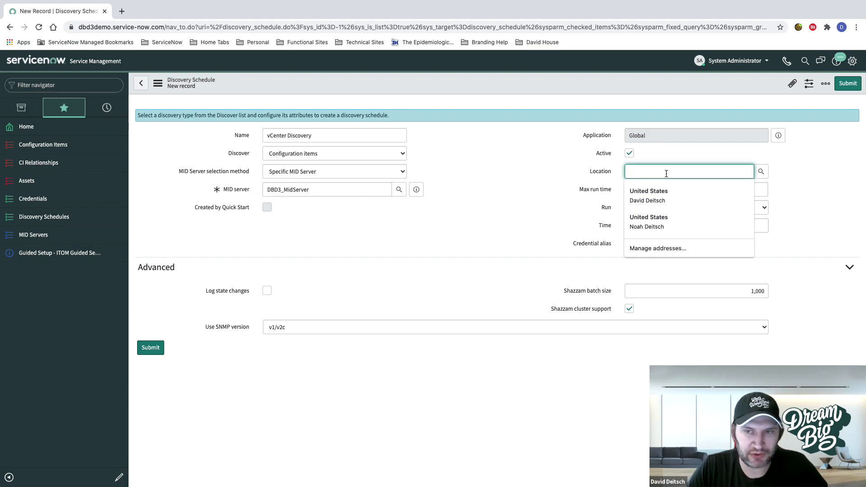
{"action": "type", "text": "David H"}
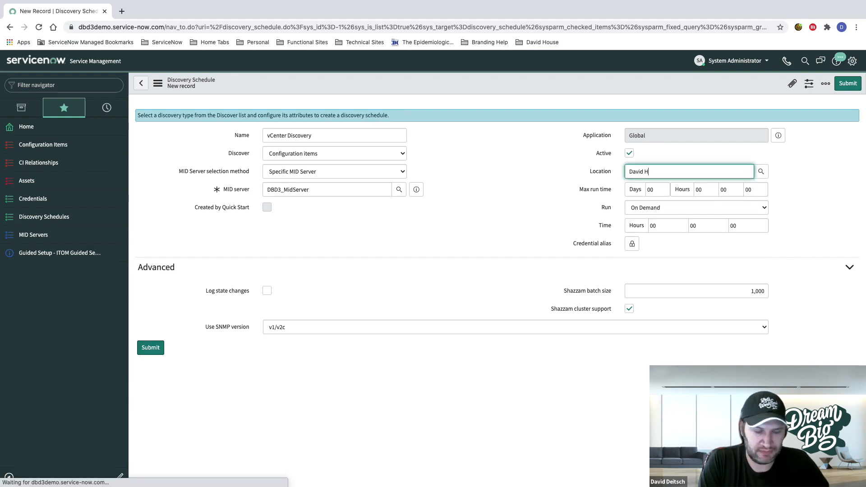
{"action": "key", "text": "Backspace"}
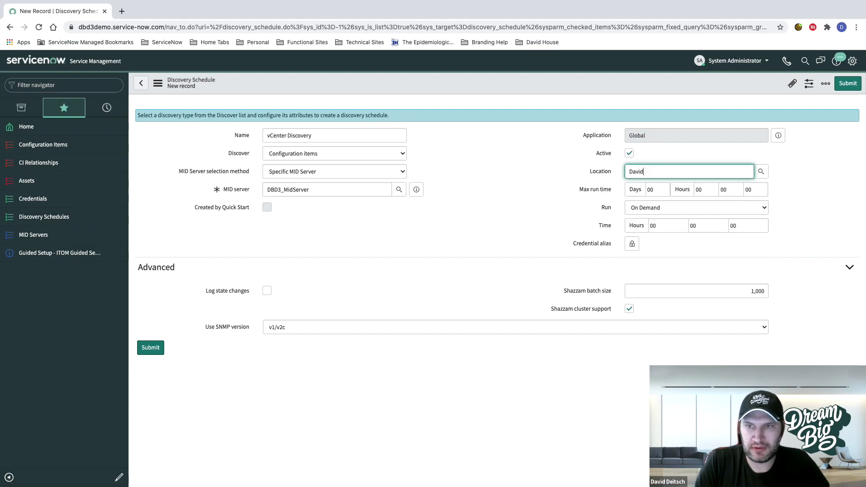
{"action": "type", "text": "'s House"}
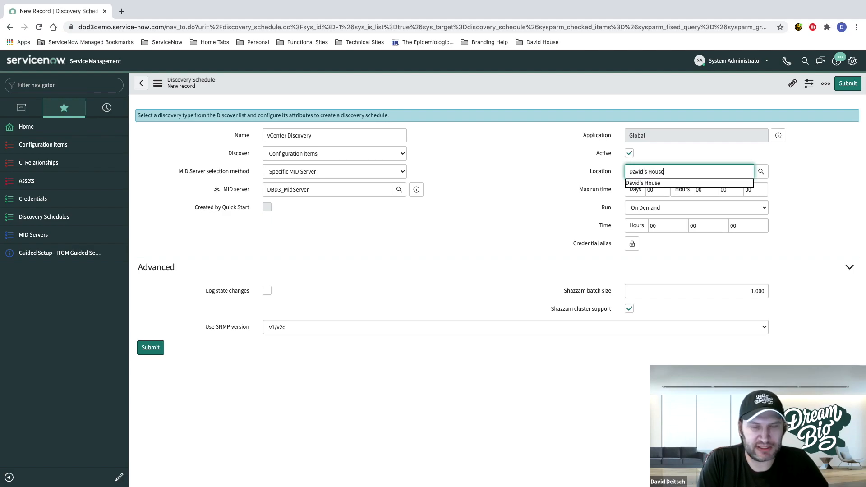
{"action": "left_click", "coordinate": [642, 183]}
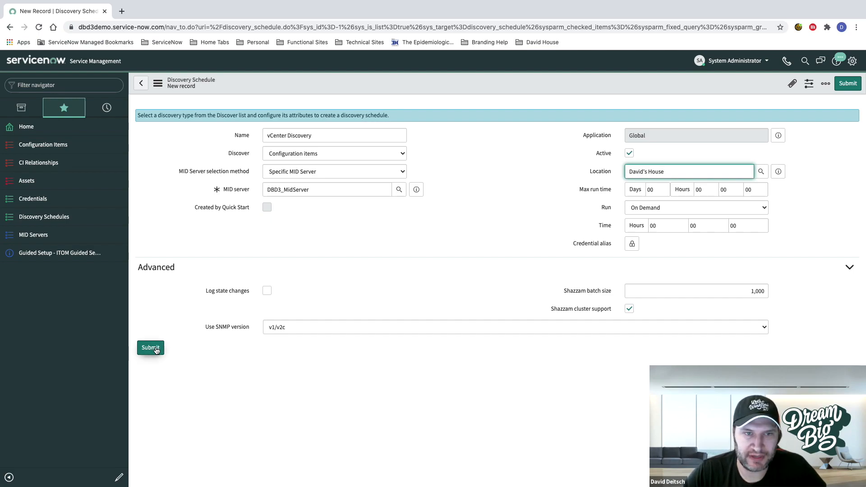
Submit the vCenter Discovery schedule and reopen it at its Related Links and empty IP ranges.
{"action": "left_click", "coordinate": [151, 347]}
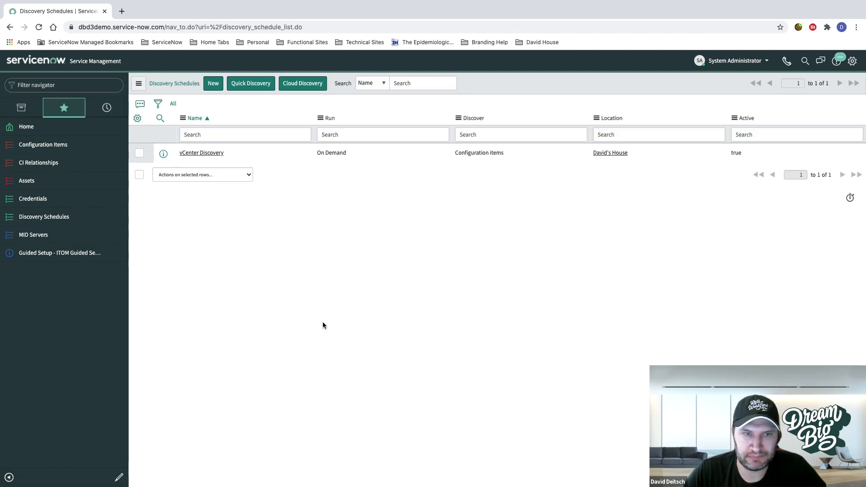
{"action": "left_click", "coordinate": [201, 154]}
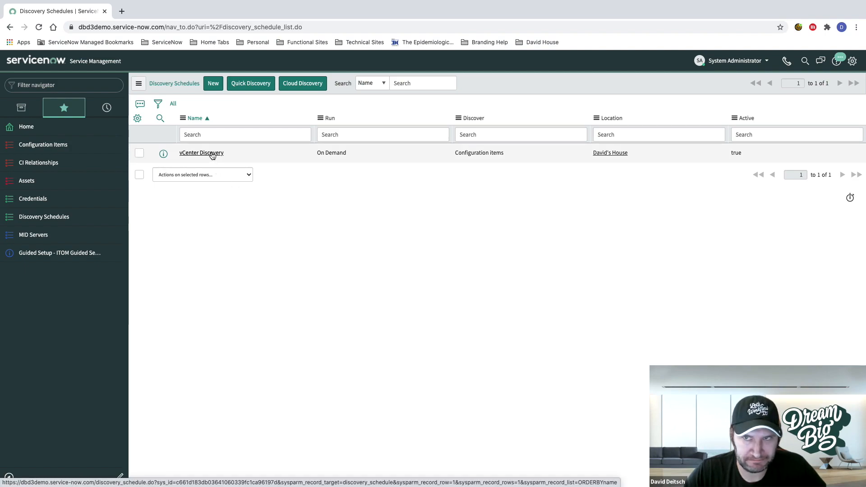
{"action": "left_click", "coordinate": [201, 153]}
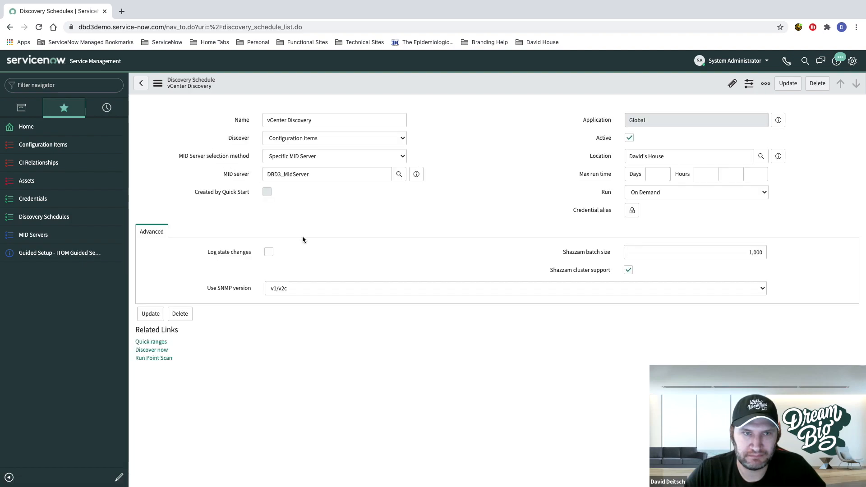
{"action": "scroll", "scroll_direction": "down", "scroll_amount": 3}
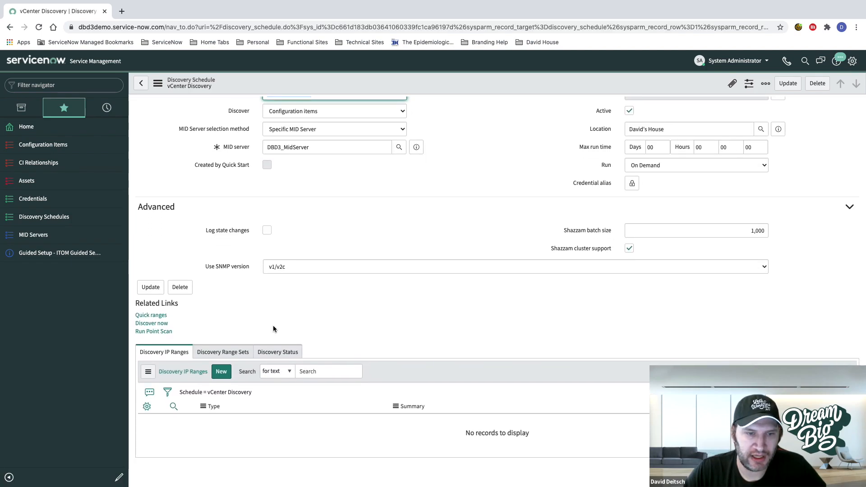
{"action": "mouse_move", "coordinate": [264, 321]}
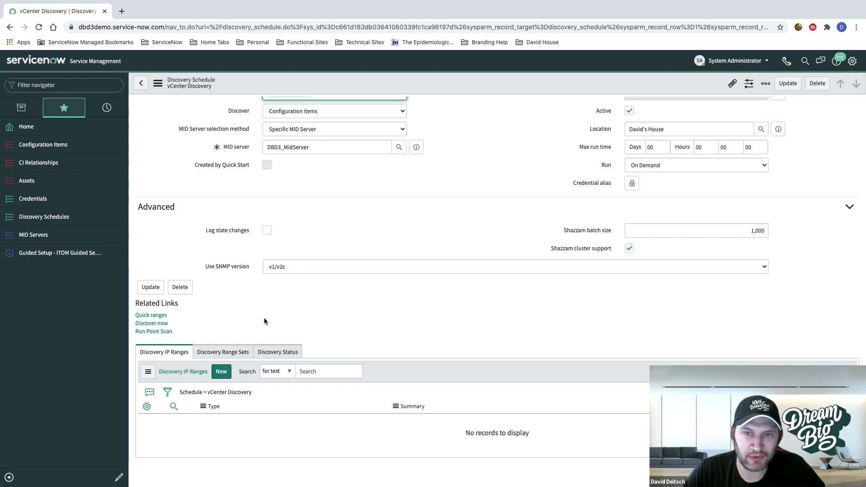
{"action": "mouse_move", "coordinate": [255, 322]}
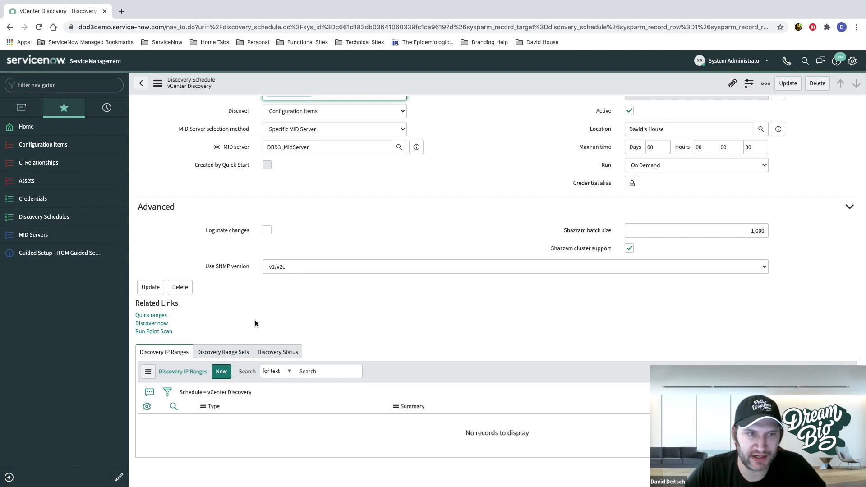
{"action": "mouse_move", "coordinate": [151, 315]}
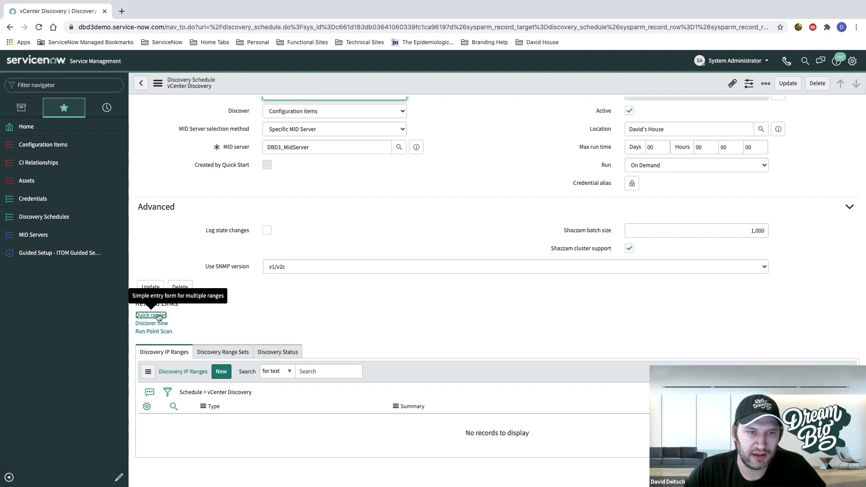
Create a quick IP range of 192.168.50.10 for the schedule via Make Ranges.
{"action": "left_click", "coordinate": [151, 315]}
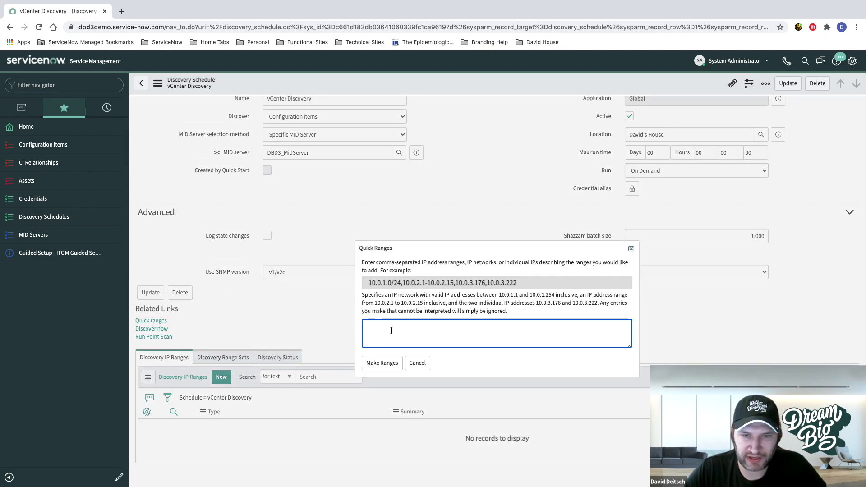
{"action": "type", "text": "192.168."}
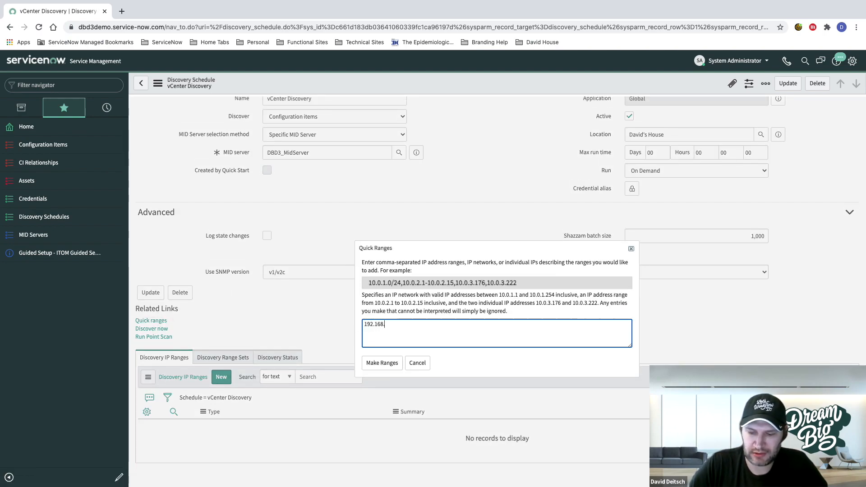
{"action": "type", "text": "50.10"}
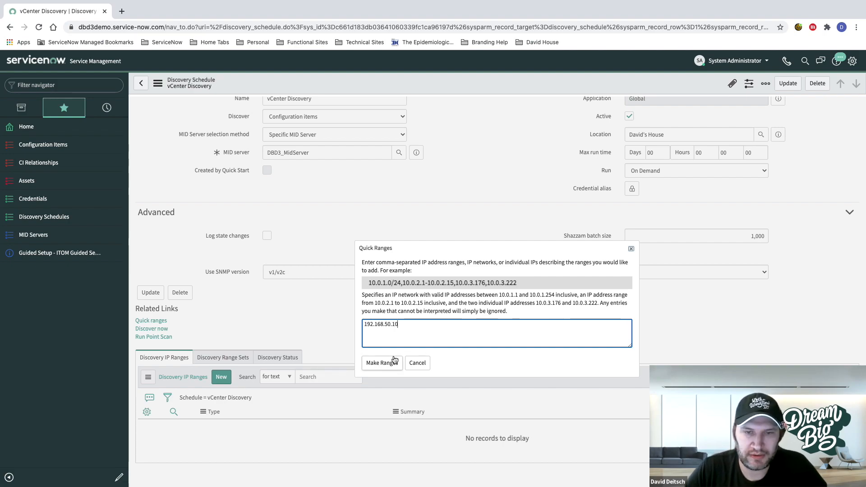
{"action": "left_click", "coordinate": [381, 363]}
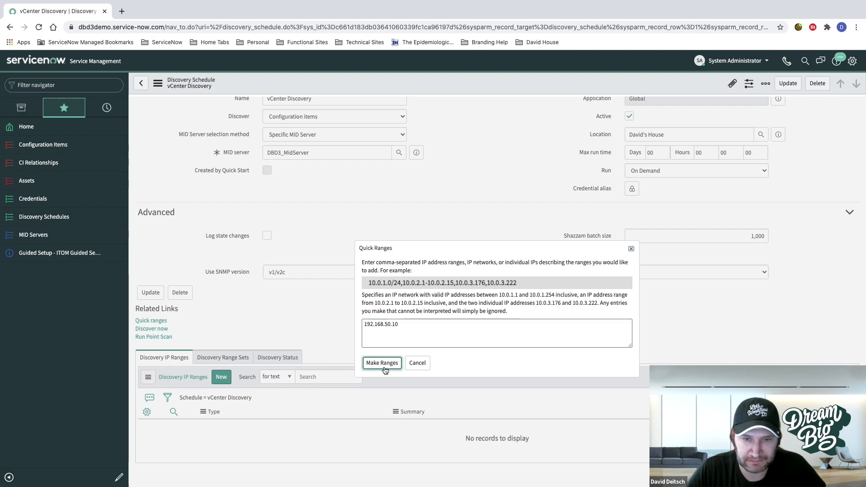
{"action": "left_click", "coordinate": [381, 363]}
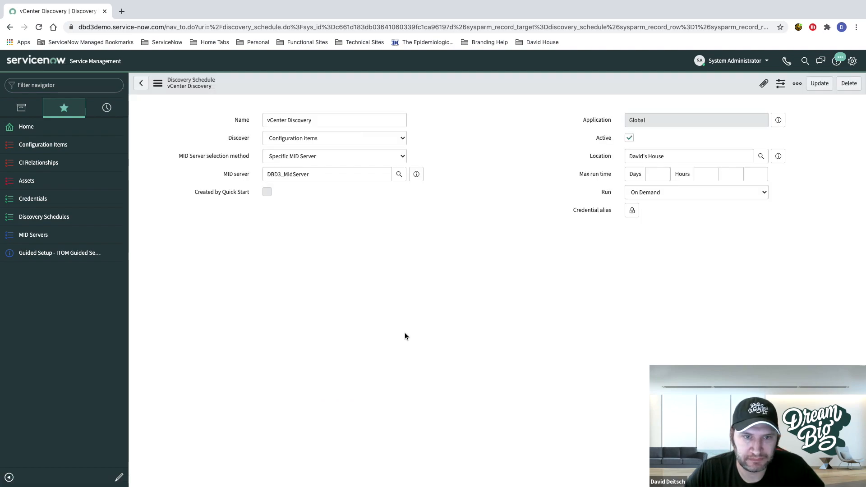
Run Discover now on the schedule against 192.168.50.10.
{"action": "left_click", "coordinate": [819, 83]}
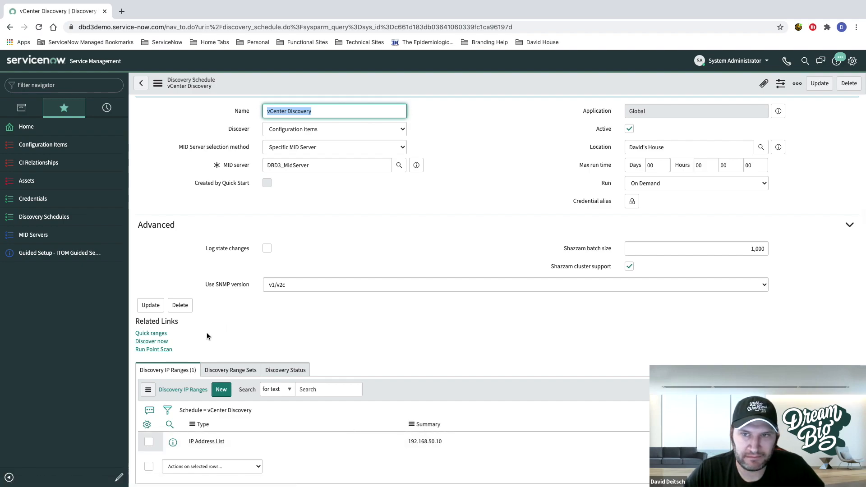
{"action": "mouse_move", "coordinate": [671, 195]}
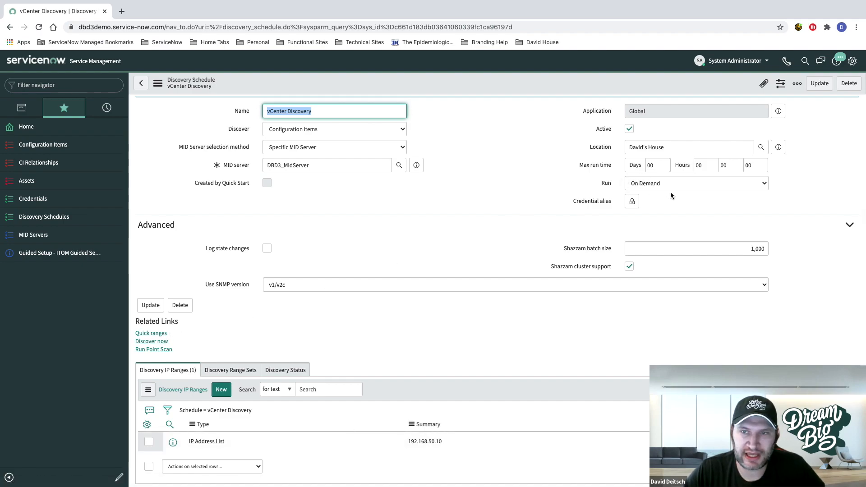
{"action": "mouse_move", "coordinate": [152, 341]}
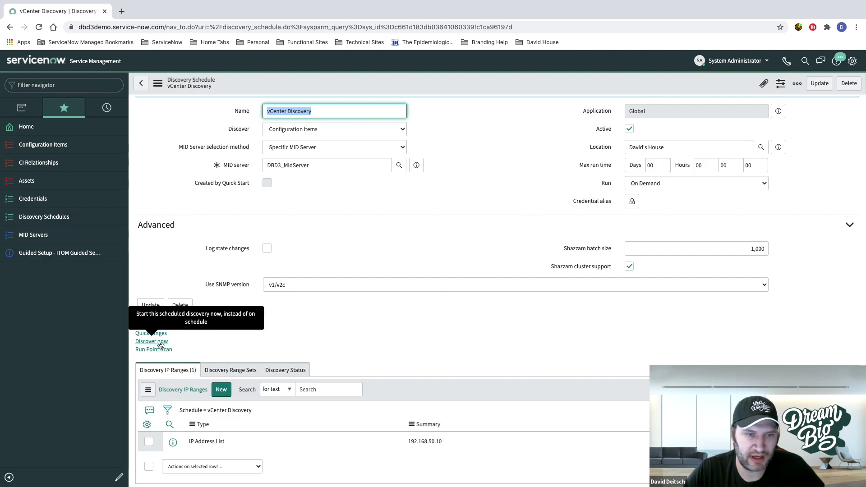
{"action": "left_click", "coordinate": [151, 341]}
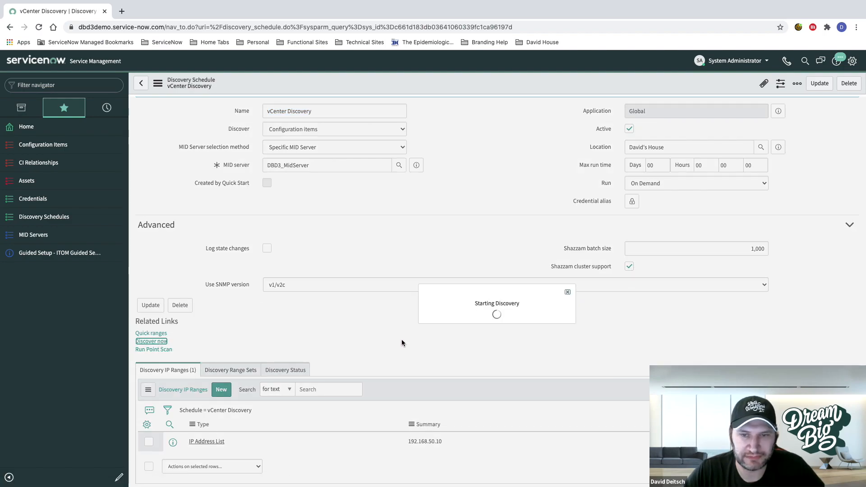
Show the Discovery Status list with active run DIS0010010 for vCenter Discovery.
{"action": "left_click", "coordinate": [151, 341]}
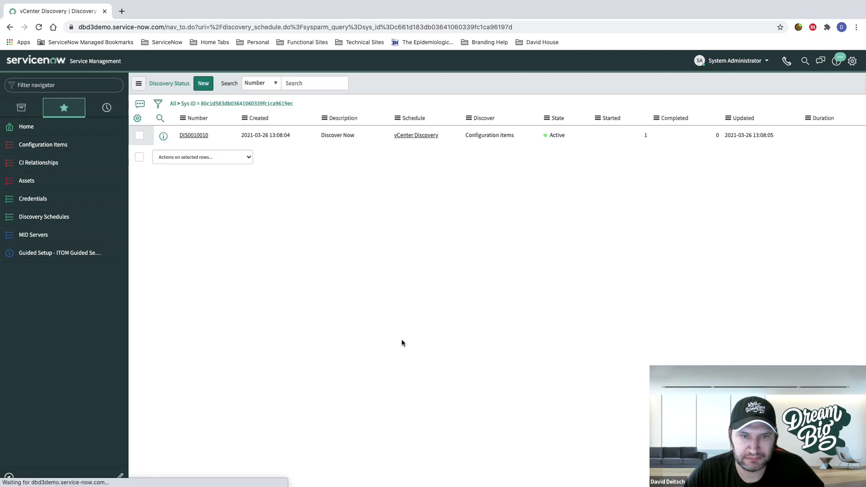
{"action": "left_click", "coordinate": [197, 117]}
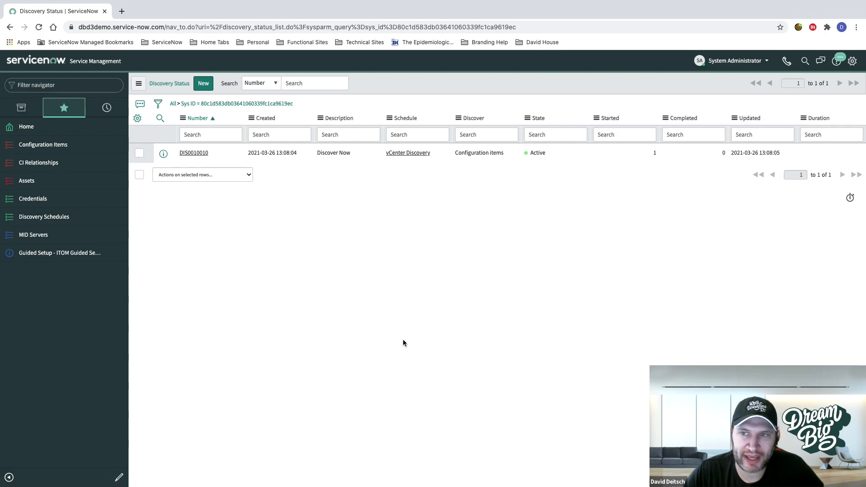
{"action": "mouse_move", "coordinate": [194, 152]}
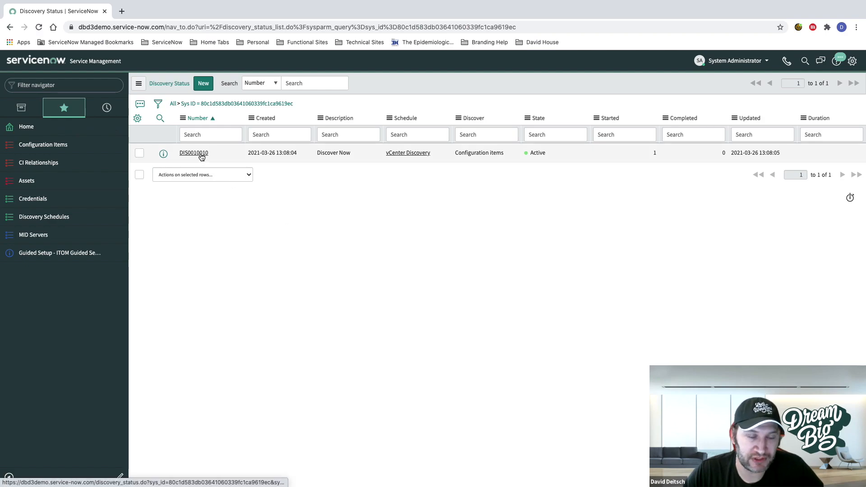
{"action": "mouse_move", "coordinate": [193, 154]}
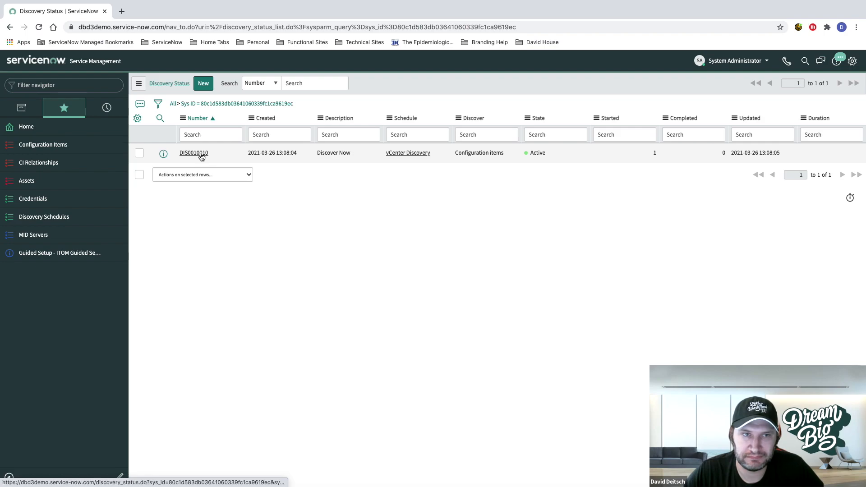
View run DIS0010010 and reload it until its state shows Completed, 15 of 15.
{"action": "left_click", "coordinate": [194, 153]}
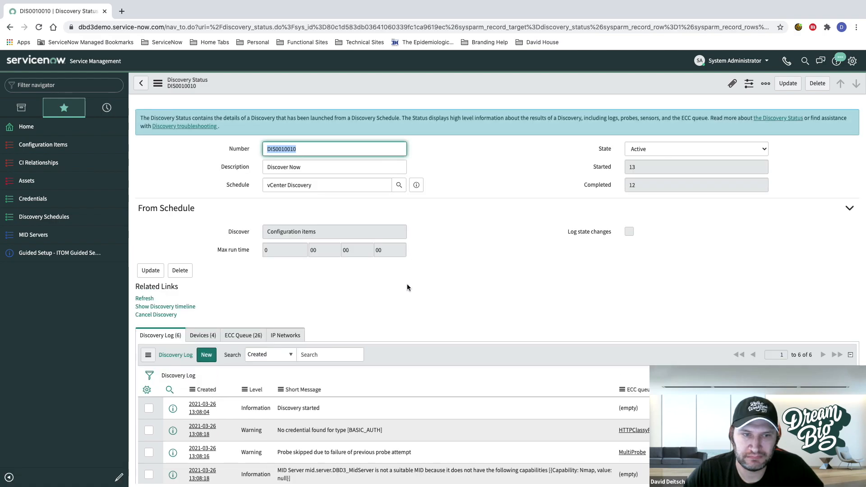
{"action": "mouse_move", "coordinate": [368, 284]}
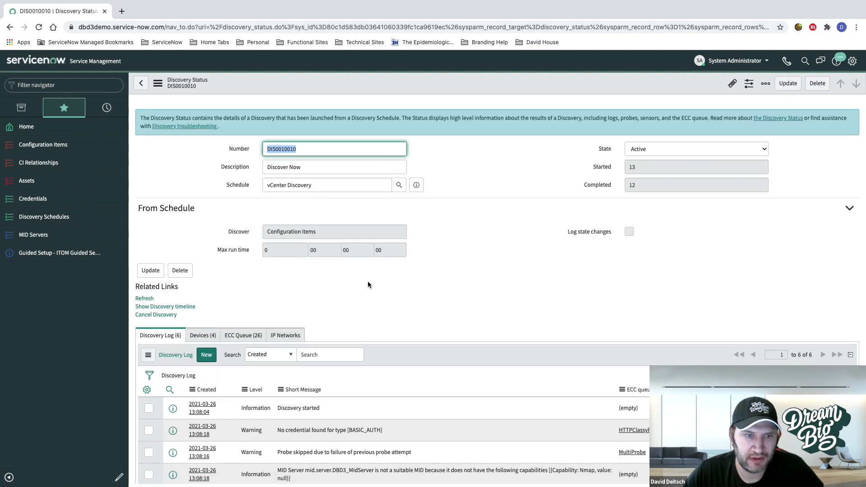
{"action": "mouse_move", "coordinate": [172, 321]}
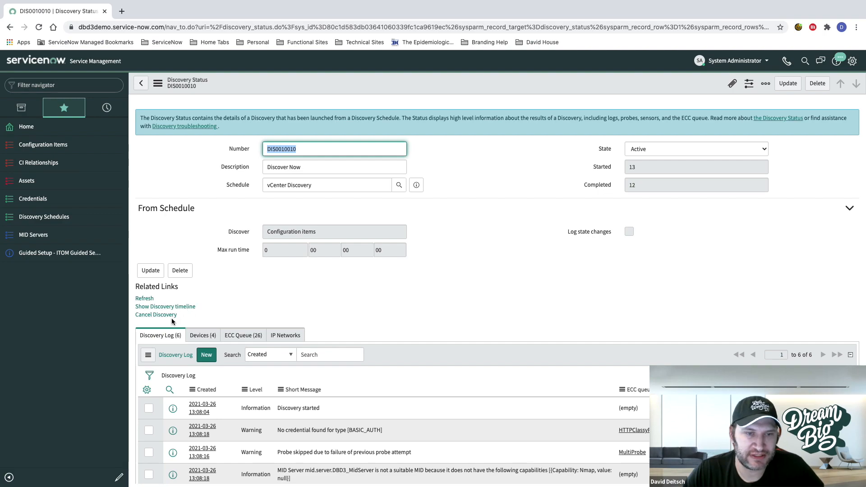
{"action": "mouse_move", "coordinate": [213, 321]}
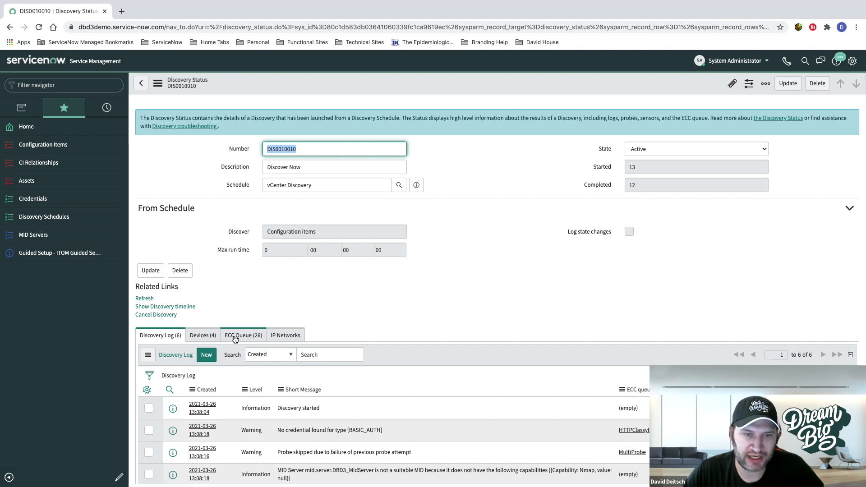
{"action": "mouse_move", "coordinate": [264, 299]}
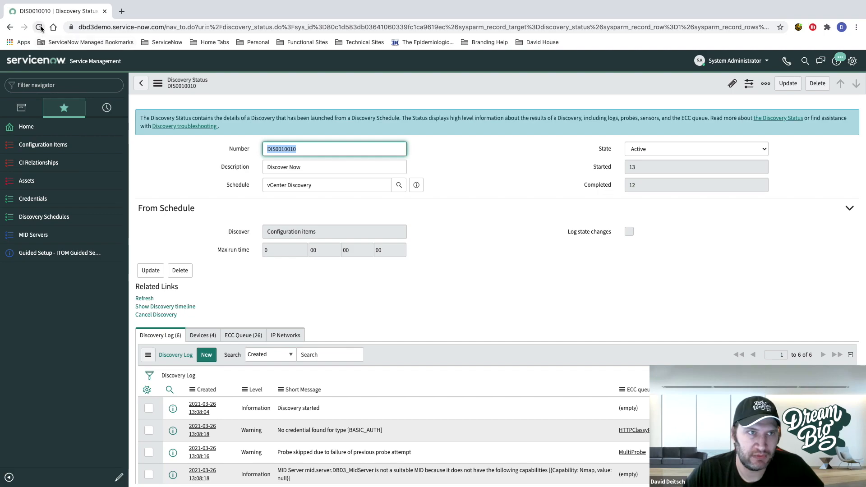
{"action": "left_click", "coordinate": [38, 27]}
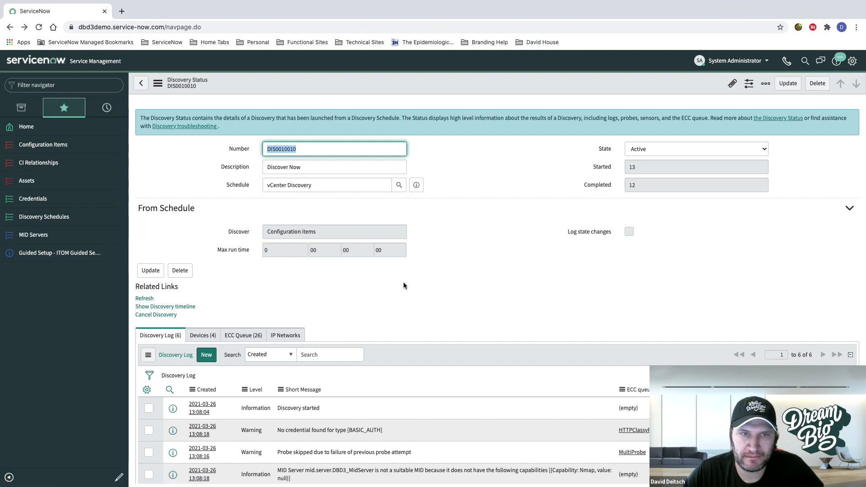
{"action": "mouse_move", "coordinate": [411, 301]}
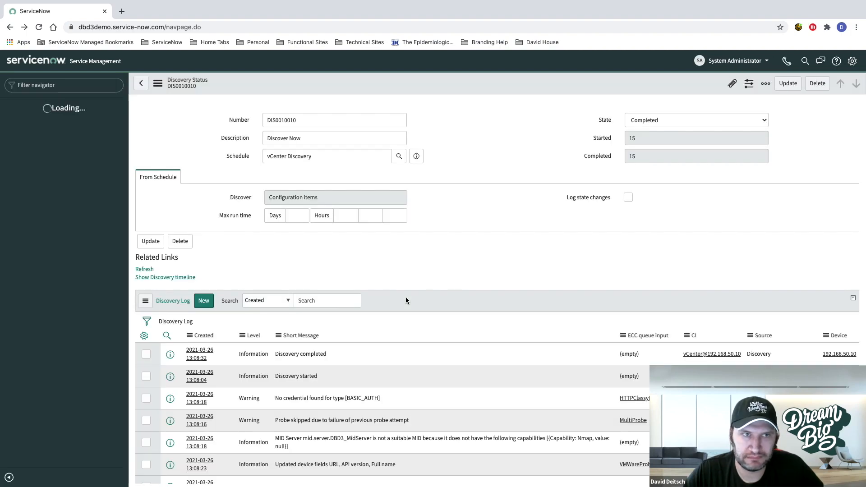
{"action": "left_click", "coordinate": [141, 83]}
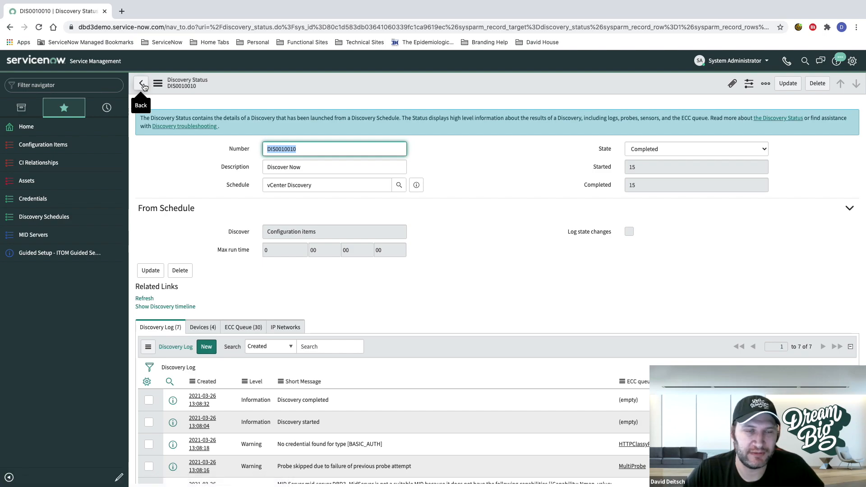
Go back to the Discovery Status list showing DIS0010010 Completed in 28 seconds.
{"action": "left_click", "coordinate": [140, 83]}
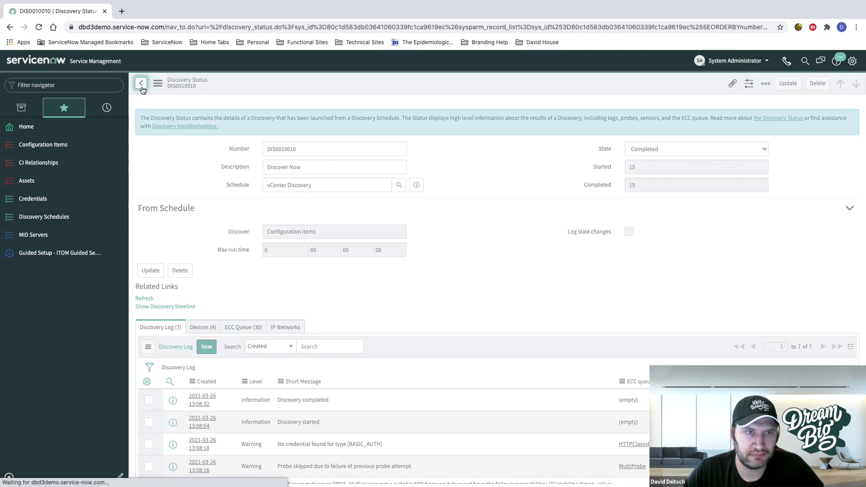
{"action": "left_click", "coordinate": [141, 83]}
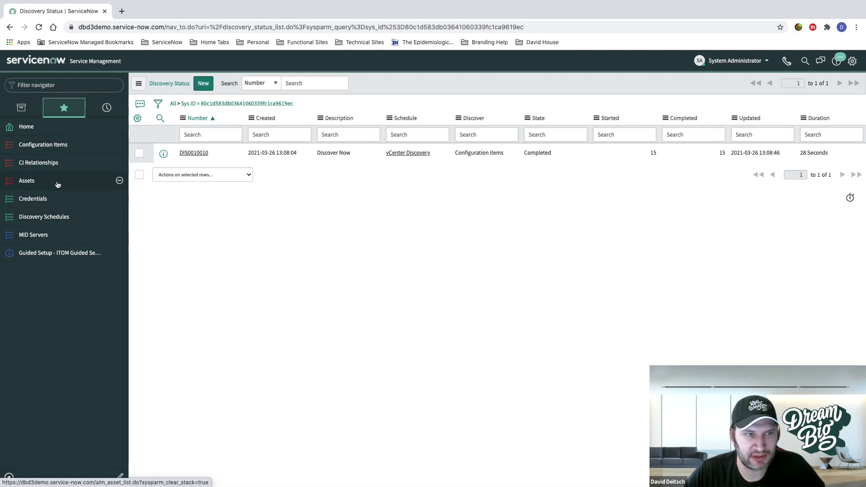
Filter Configuration Items by names starting with David, leaving the David House vCenter datacenter.
{"action": "left_click", "coordinate": [37, 162]}
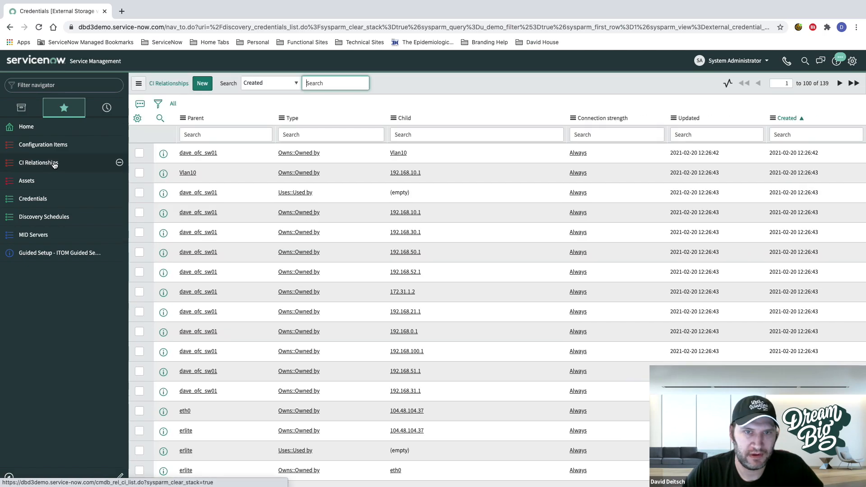
{"action": "left_click", "coordinate": [39, 162]}
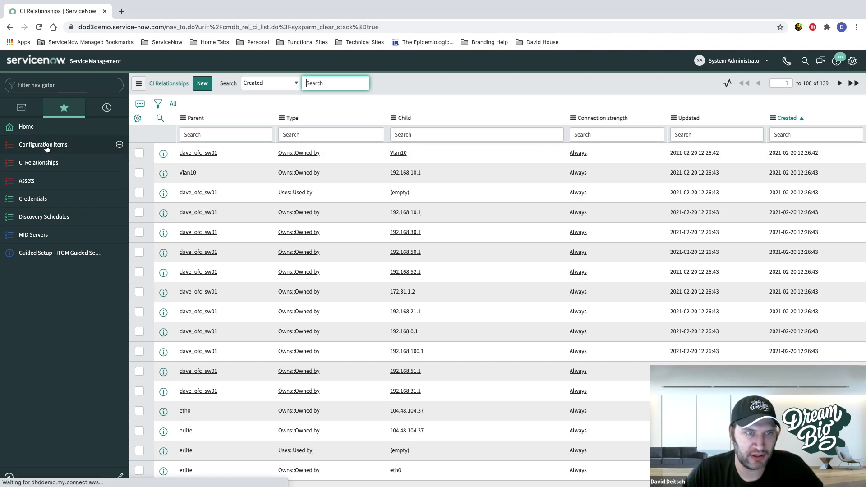
{"action": "left_click", "coordinate": [42, 144]}
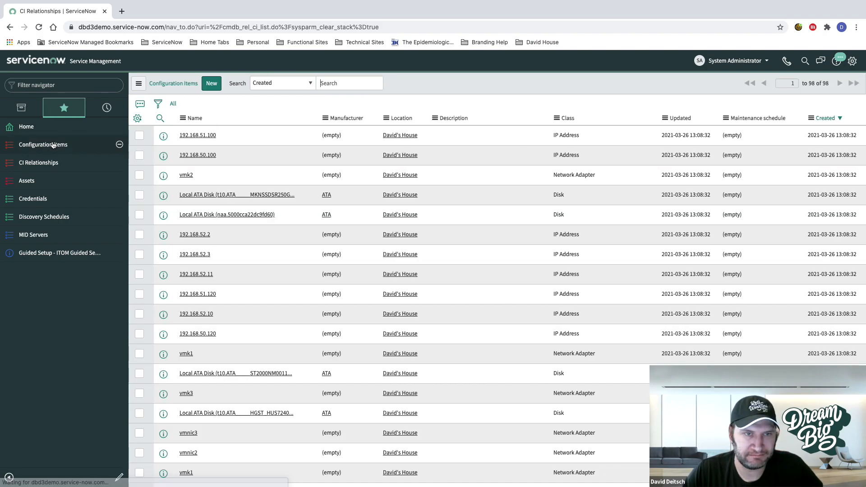
{"action": "left_click", "coordinate": [161, 117]}
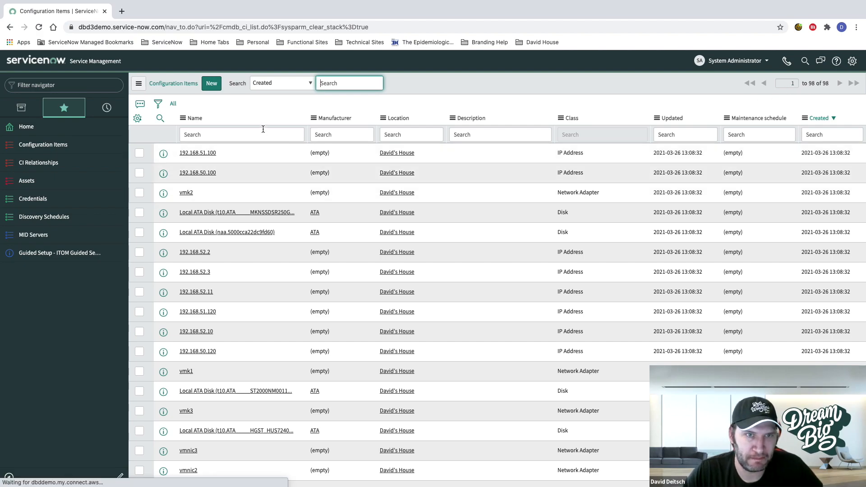
{"action": "left_click", "coordinate": [241, 134]}
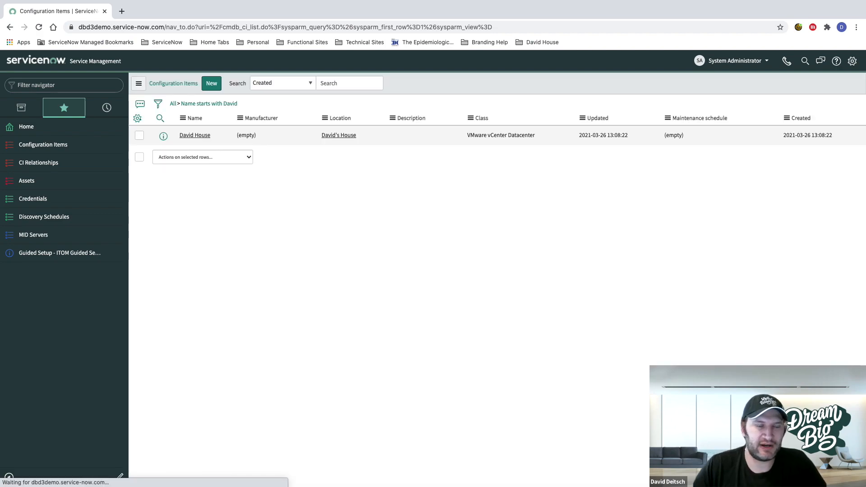
{"action": "left_click", "coordinate": [161, 117]}
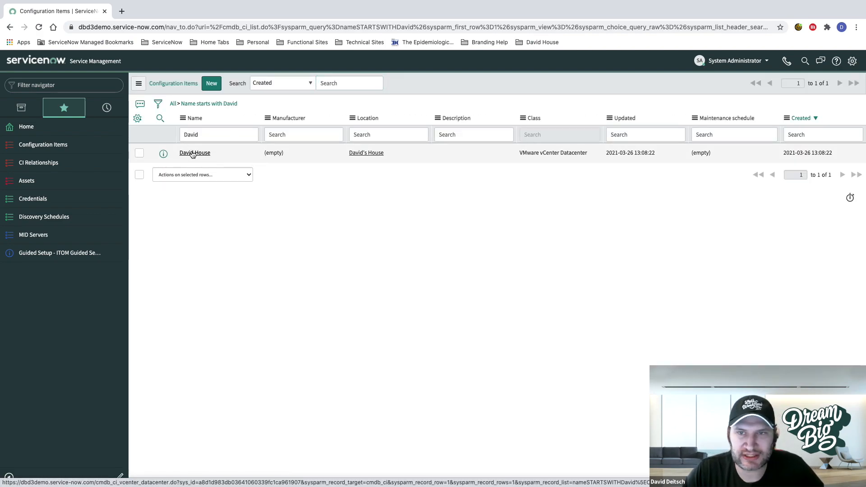
Open the David House datacenter record and scroll its Related Items: port groups, switches, VMs, ESX servers.
{"action": "left_click", "coordinate": [194, 153]}
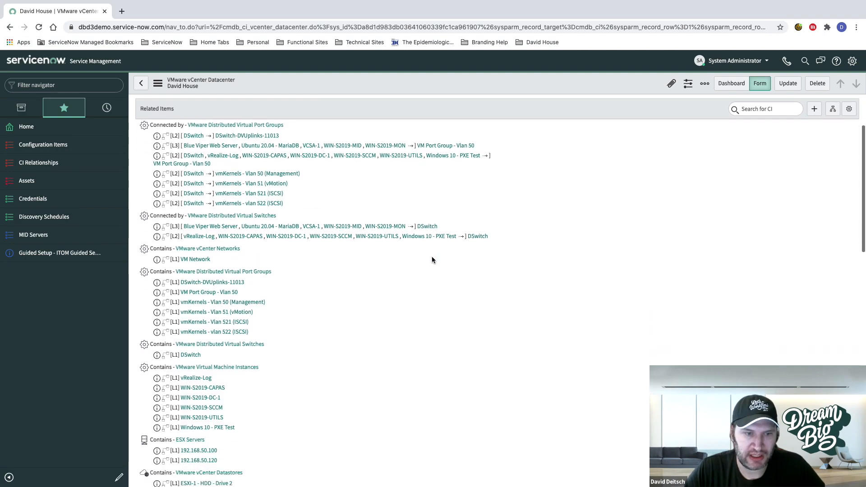
{"action": "scroll", "scroll_direction": "down", "scroll_amount": 3}
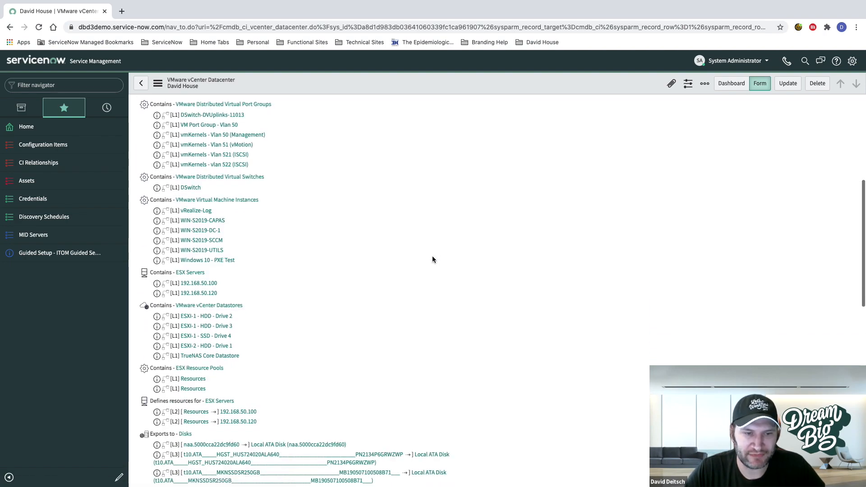
{"action": "scroll", "scroll_direction": "down", "scroll_amount": 3}
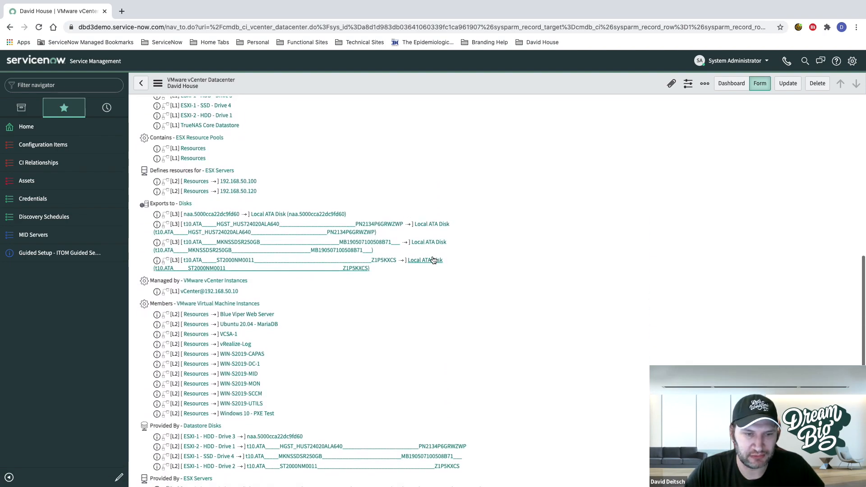
{"action": "scroll", "scroll_direction": "down", "scroll_amount": 3}
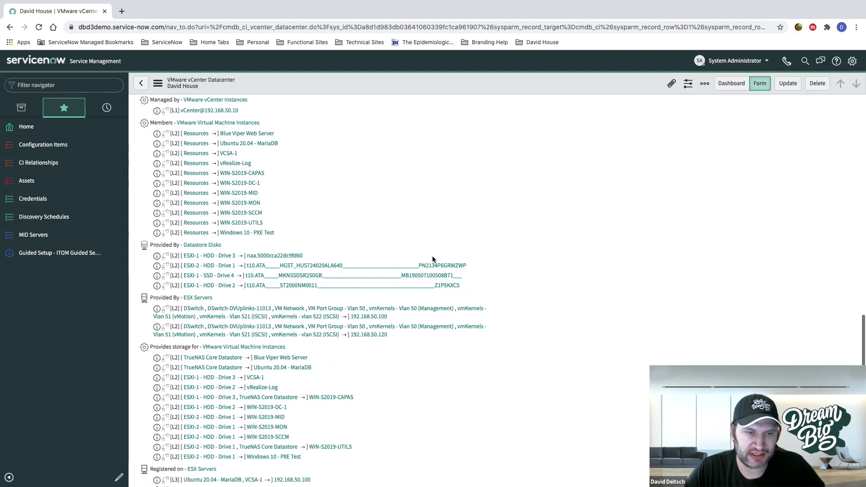
{"action": "scroll", "scroll_direction": "down", "scroll_amount": 3}
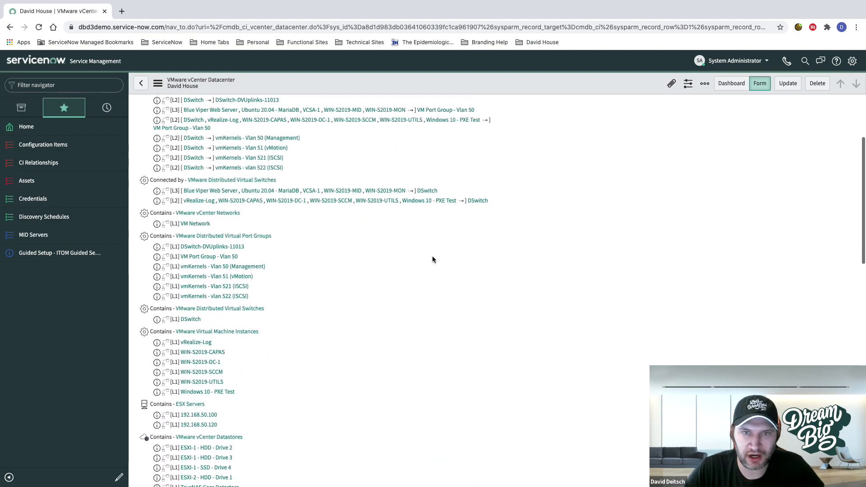
{"action": "scroll", "scroll_direction": "up", "scroll_amount": 3}
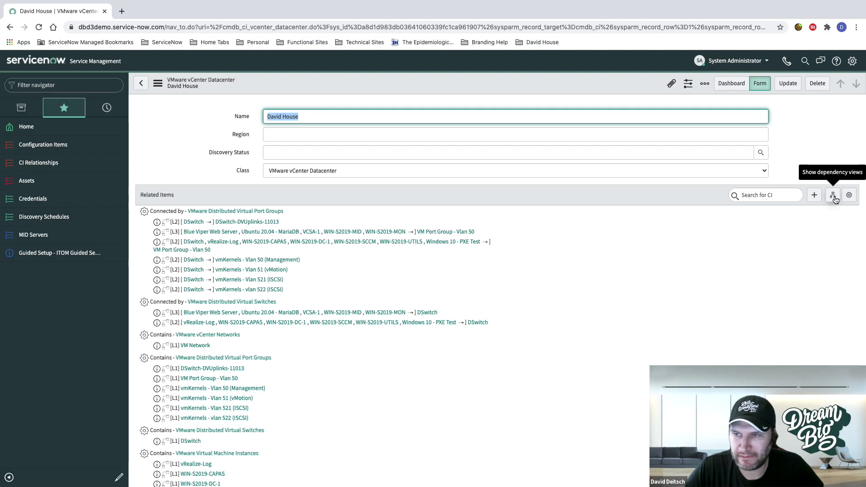
Show the David House dependency views map and zoom in on its linked vCenter, ESX servers, VMs and disks.
{"action": "left_click", "coordinate": [832, 194]}
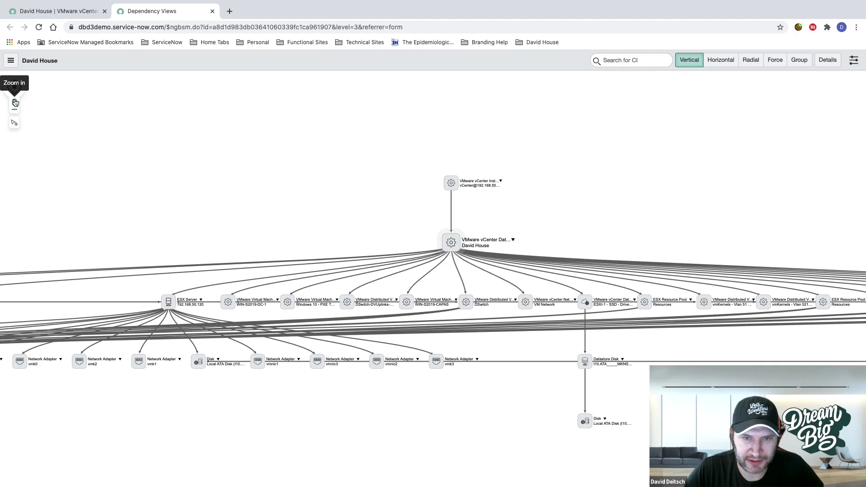
{"action": "left_click", "coordinate": [15, 104]}
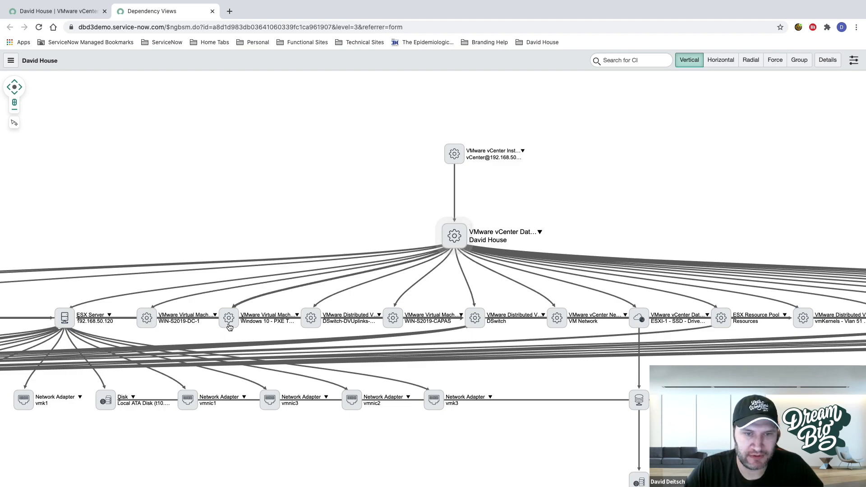
{"action": "mouse_move", "coordinate": [307, 331]}
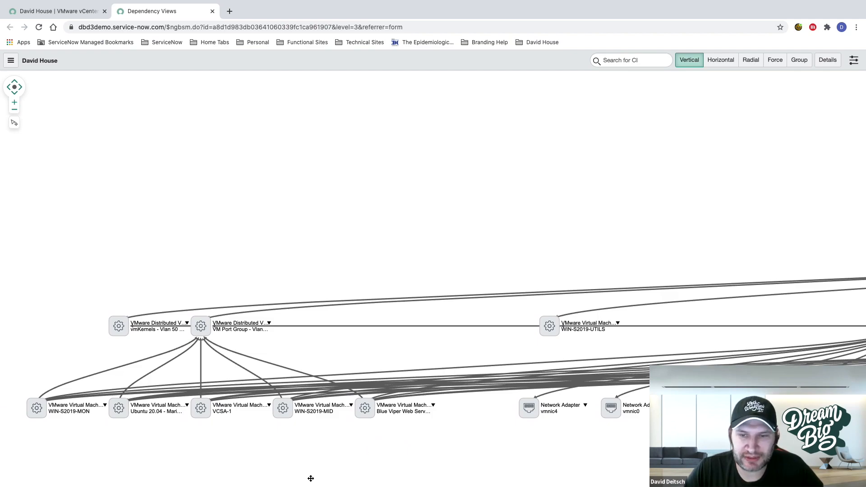
{"action": "mouse_move", "coordinate": [362, 453]}
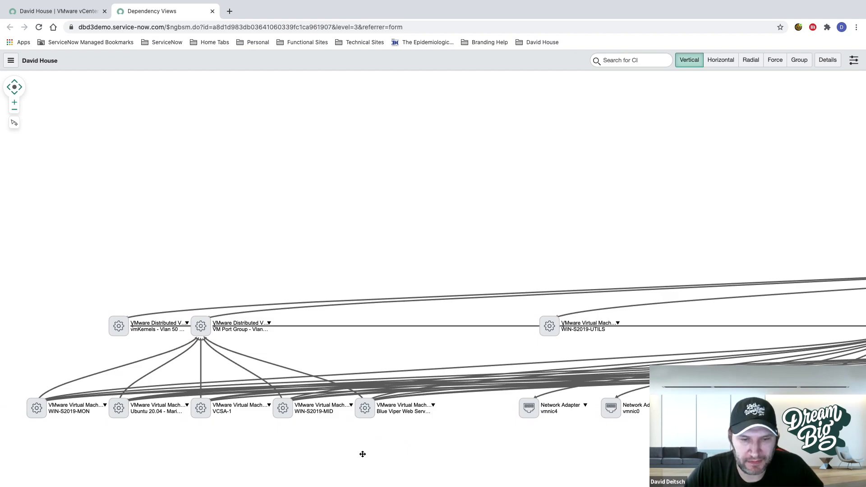